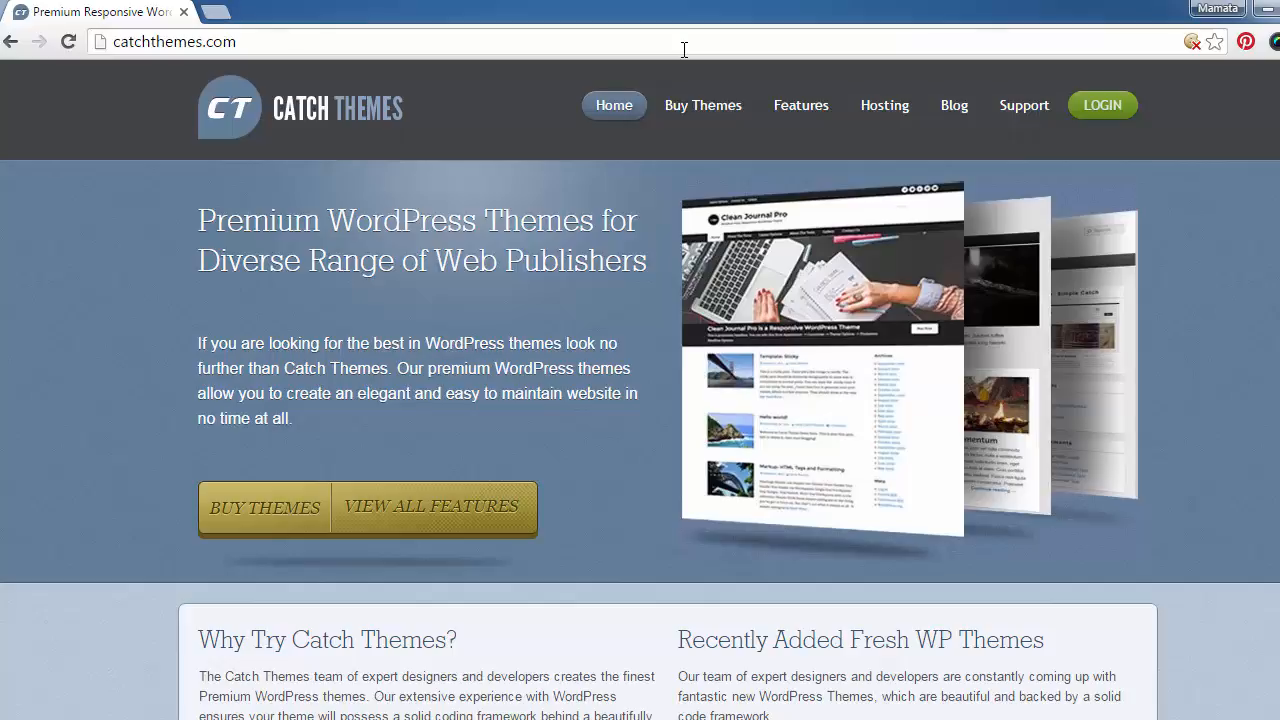
mouse_move(1100, 104)
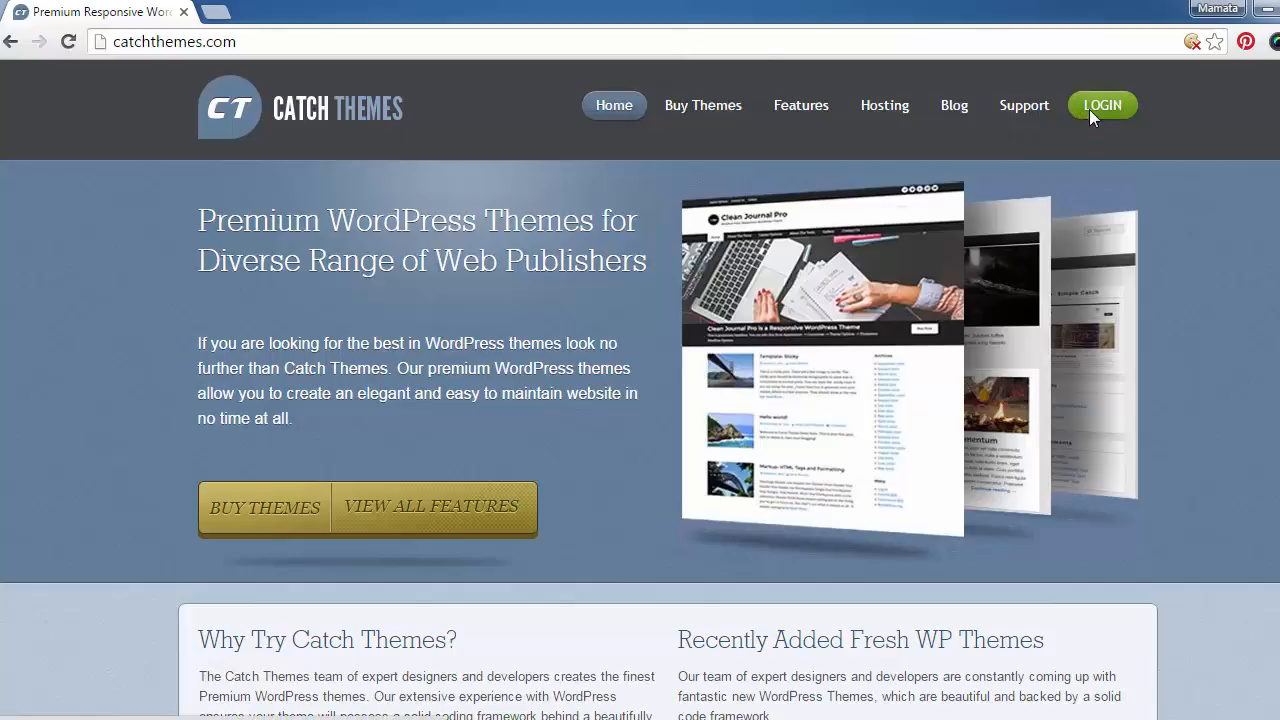
Step: Fill the login form with the saved 'mama' account's username and password
left_click(1100, 104)
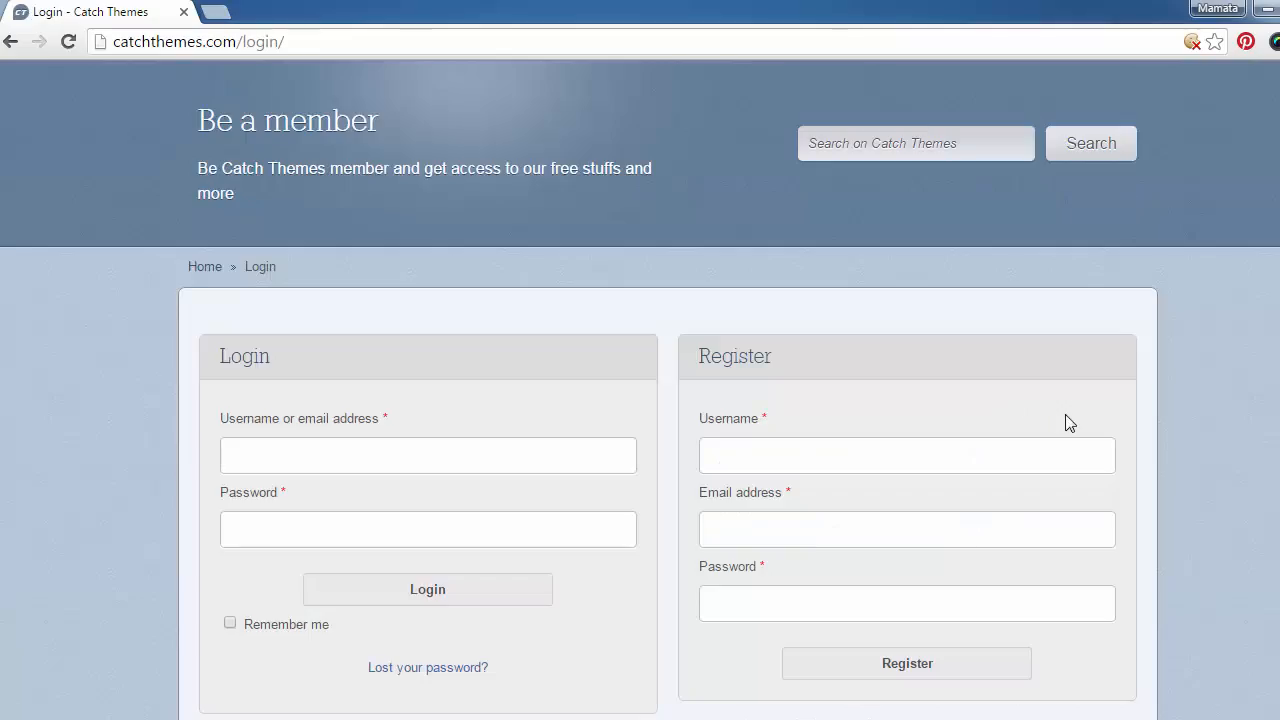
mouse_move(428, 588)
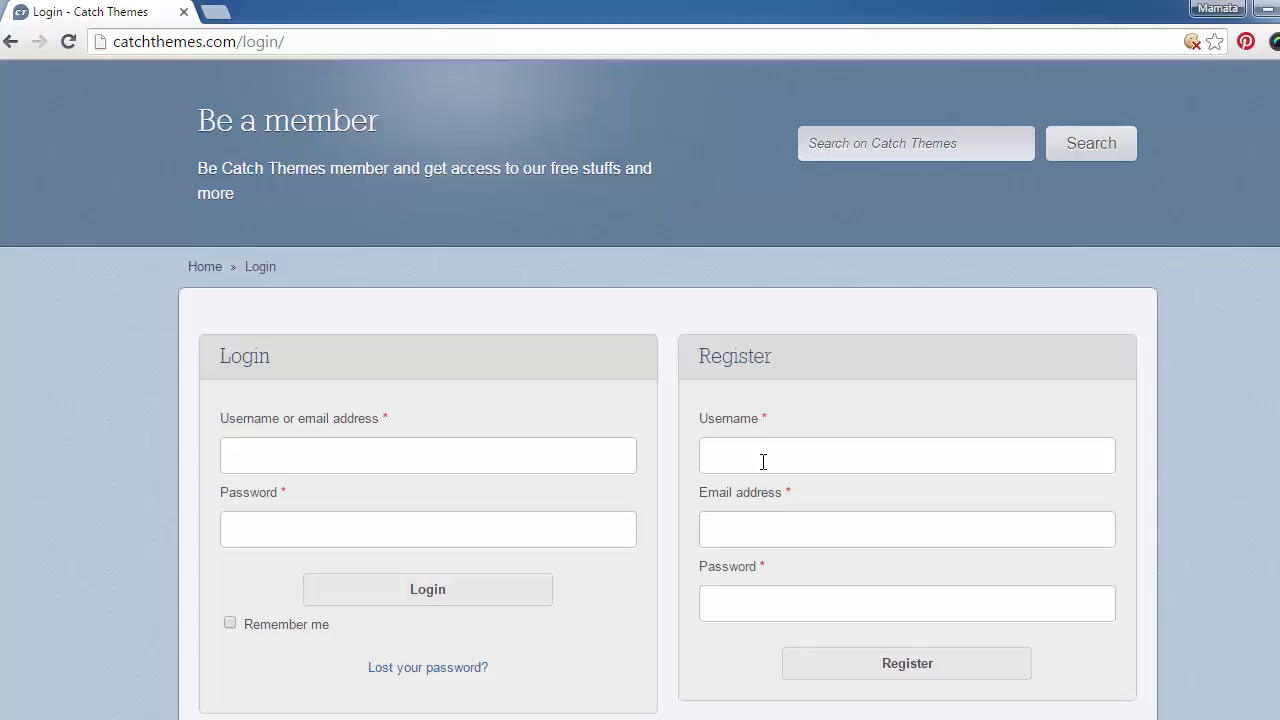
mouse_move(736, 632)
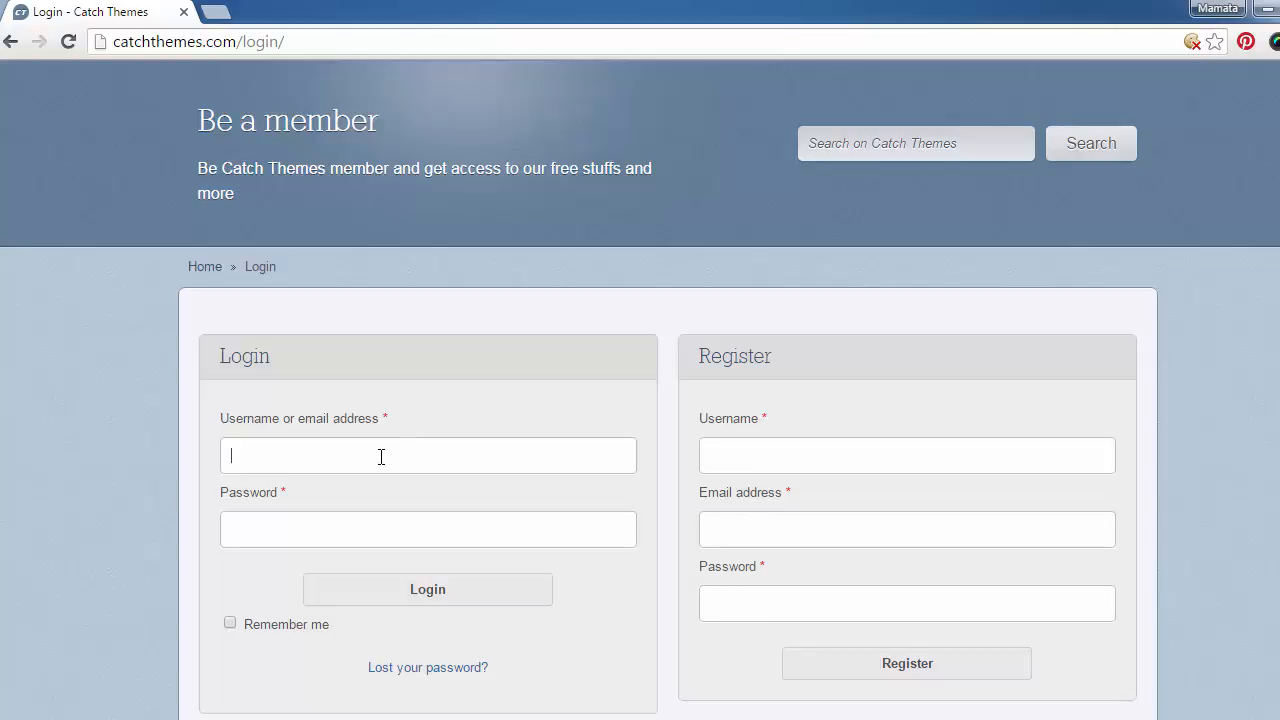
type("mama")
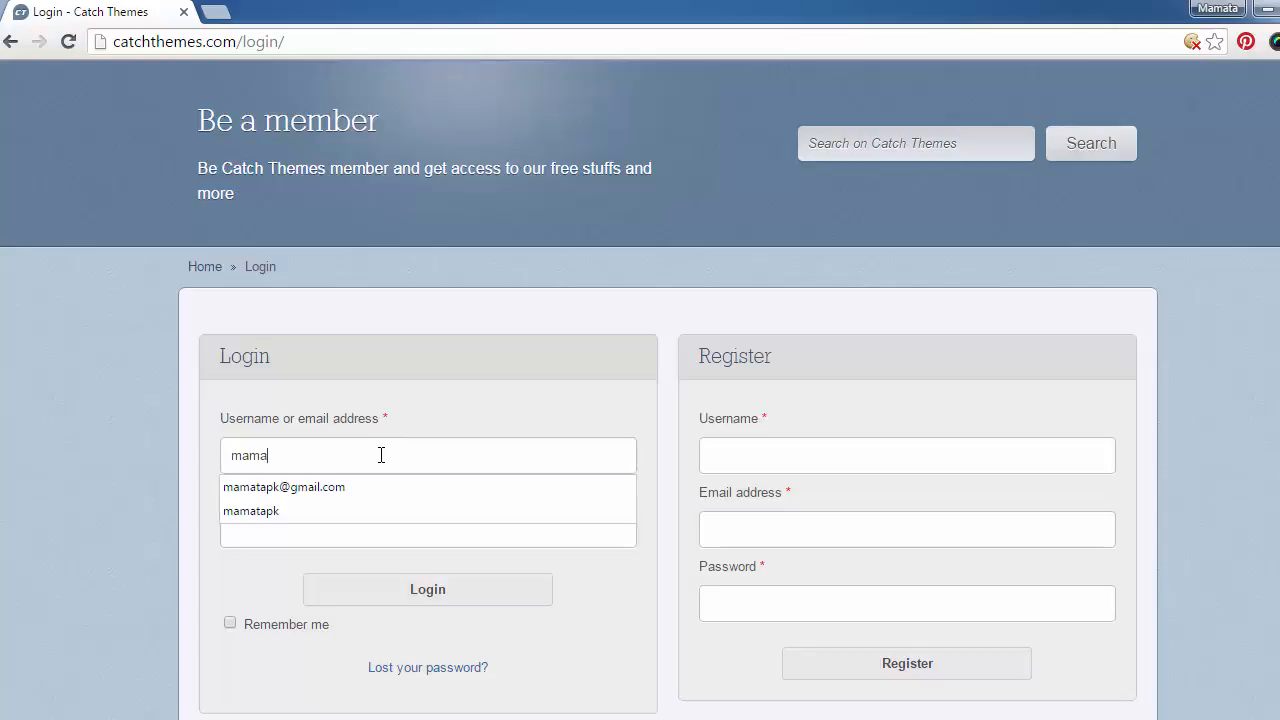
left_click(284, 488)
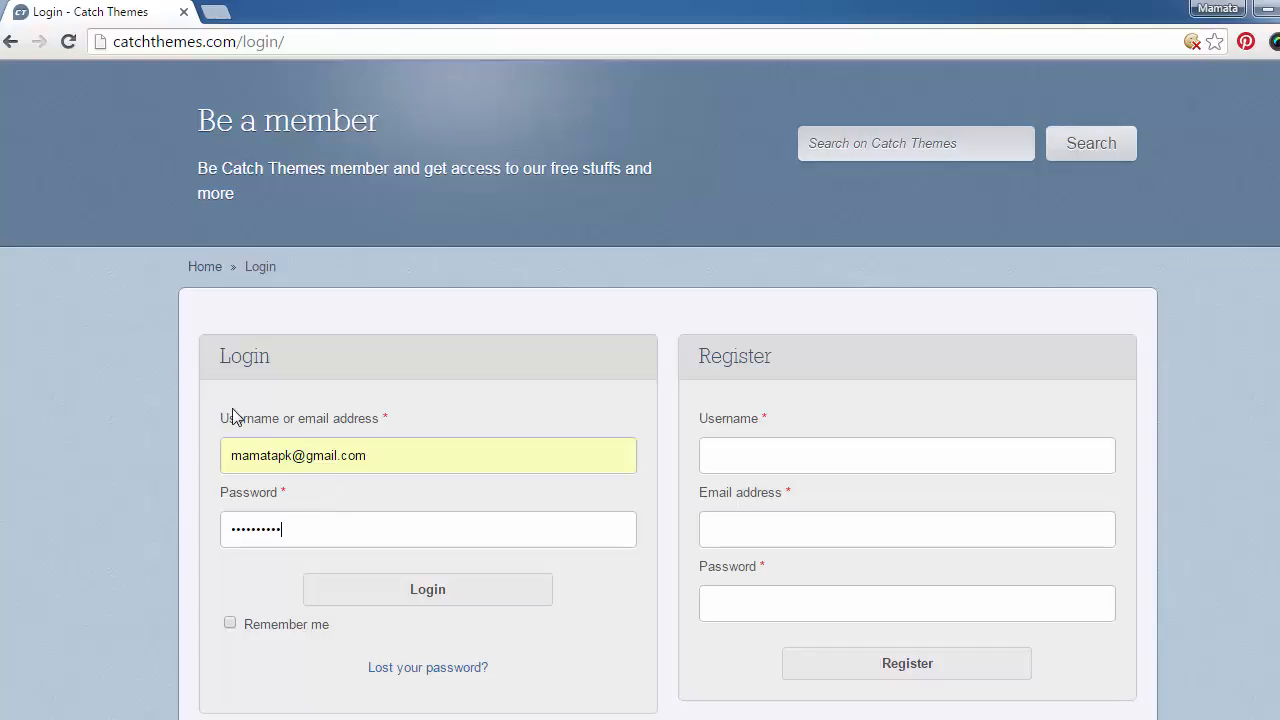
Step: Log in, go to Support and reach the Support Forum list via Access Forums
left_click(428, 588)
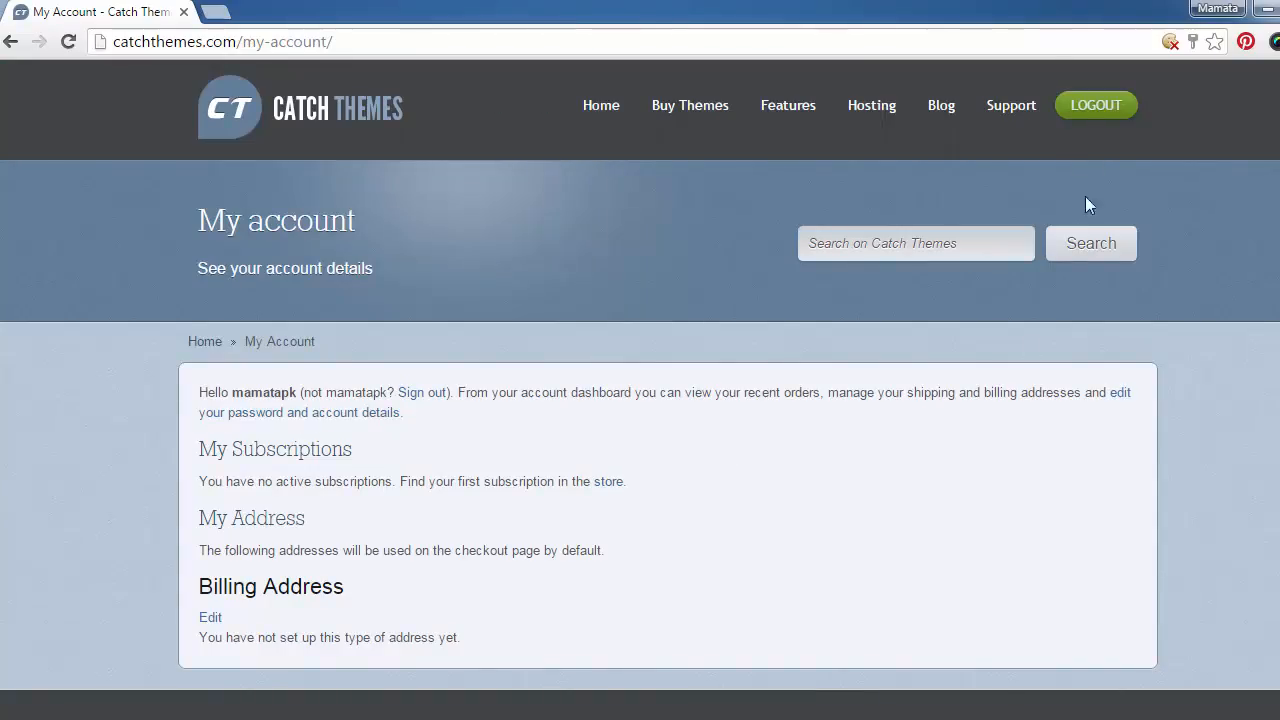
left_click(1012, 104)
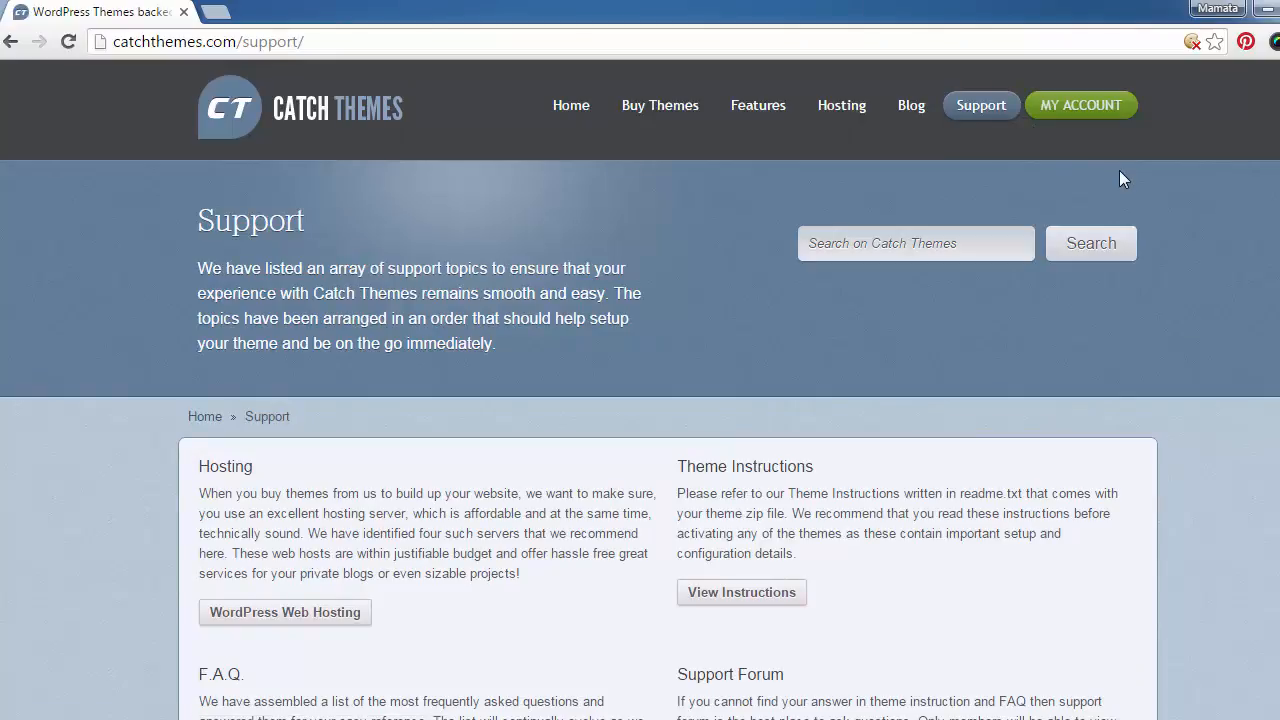
scroll("down", 3)
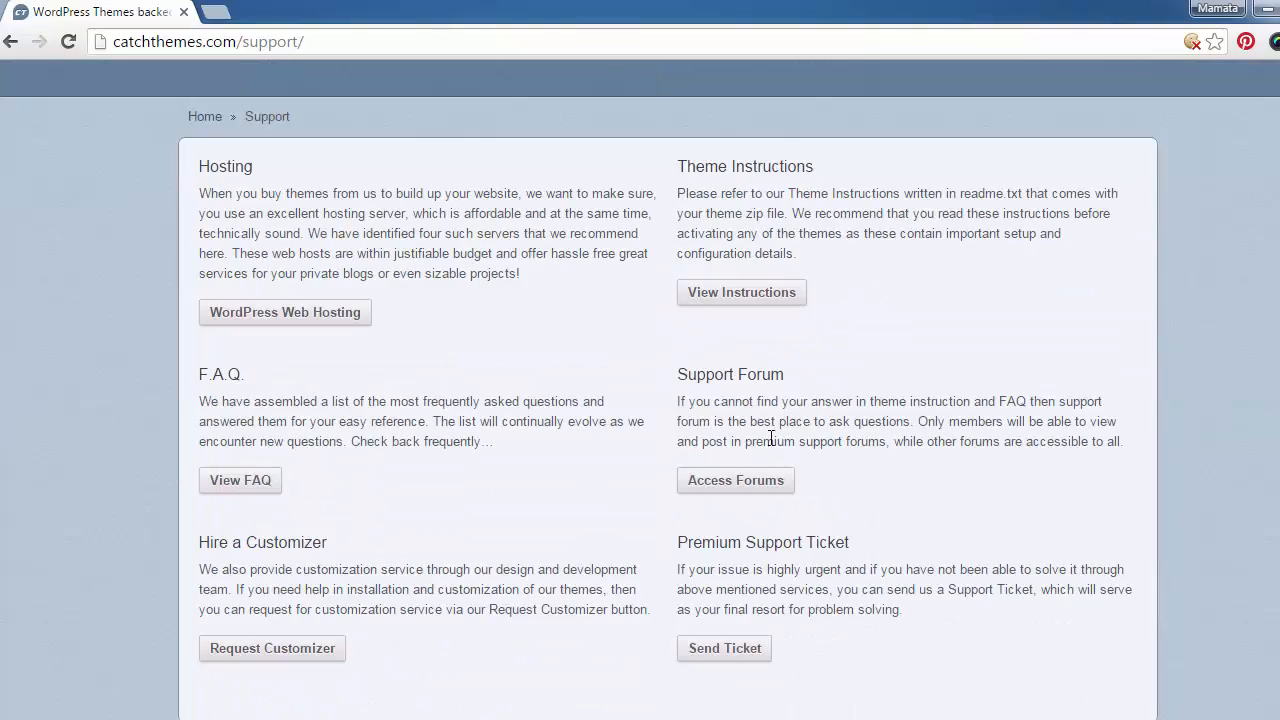
mouse_move(728, 488)
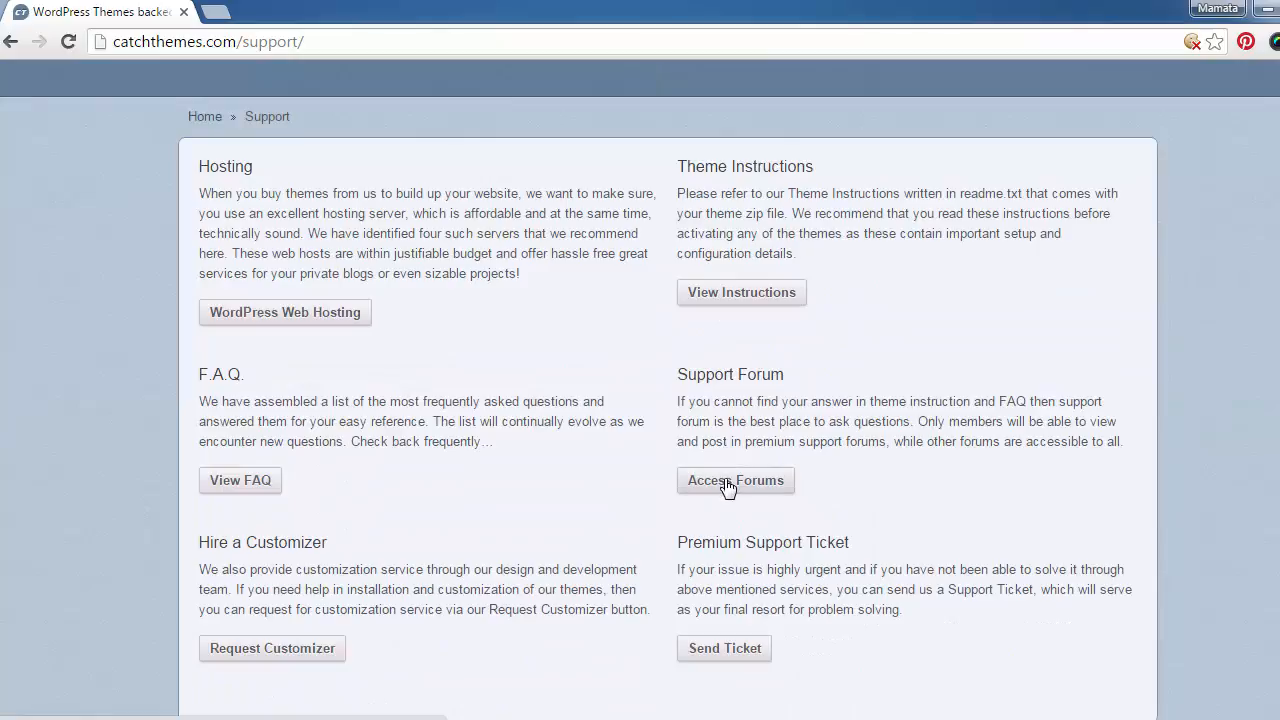
left_click(736, 480)
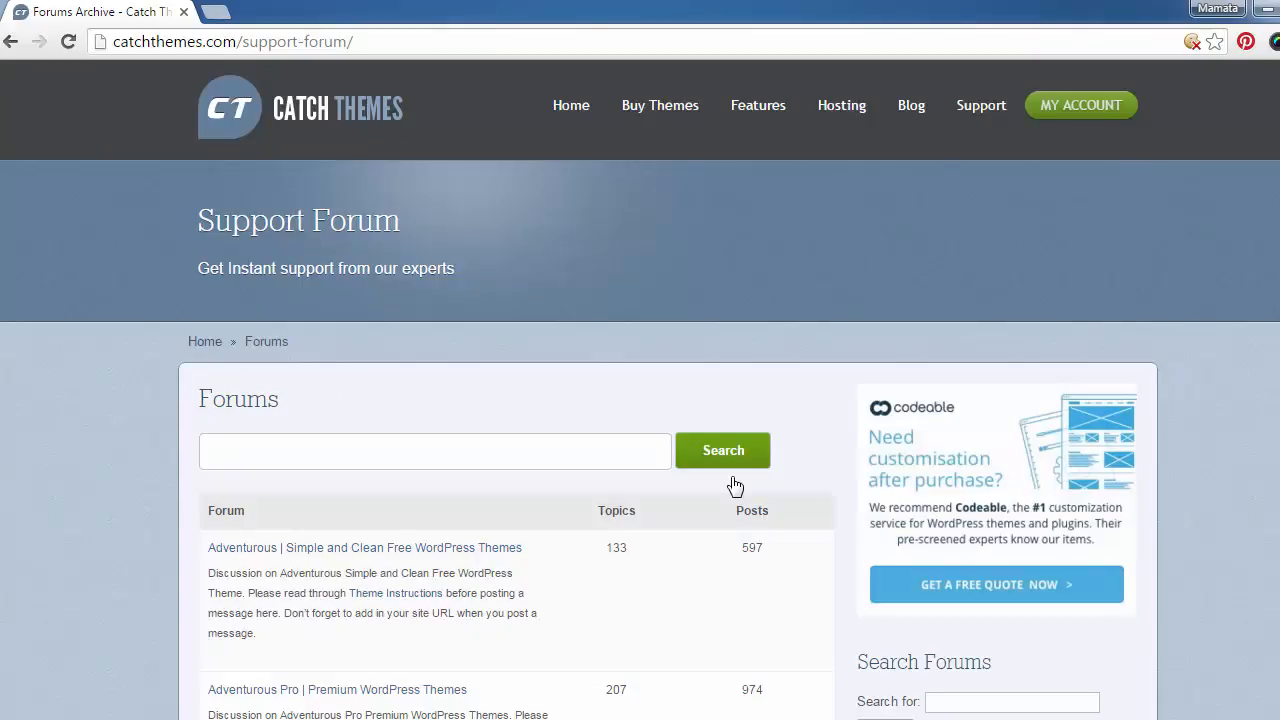
mouse_move(728, 486)
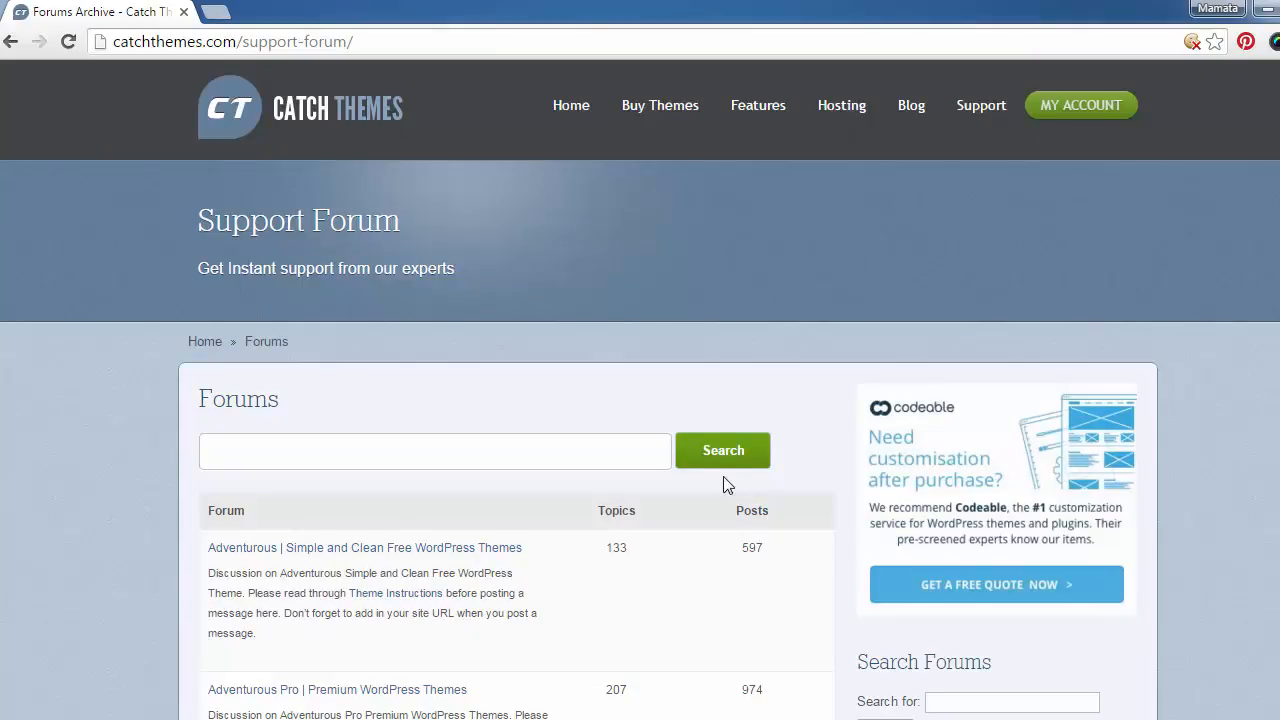
Step: Scroll the forum list down to the Catch Responsive free theme forum
scroll("down", 3)
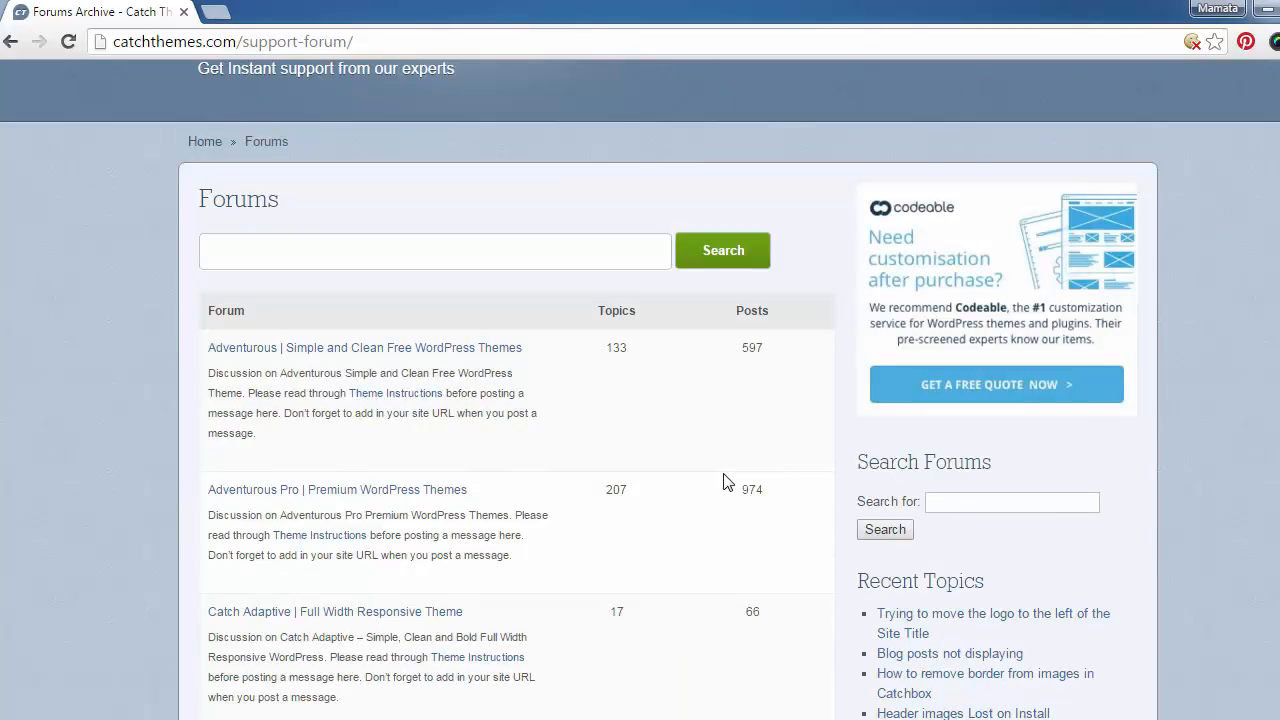
scroll("down", 3)
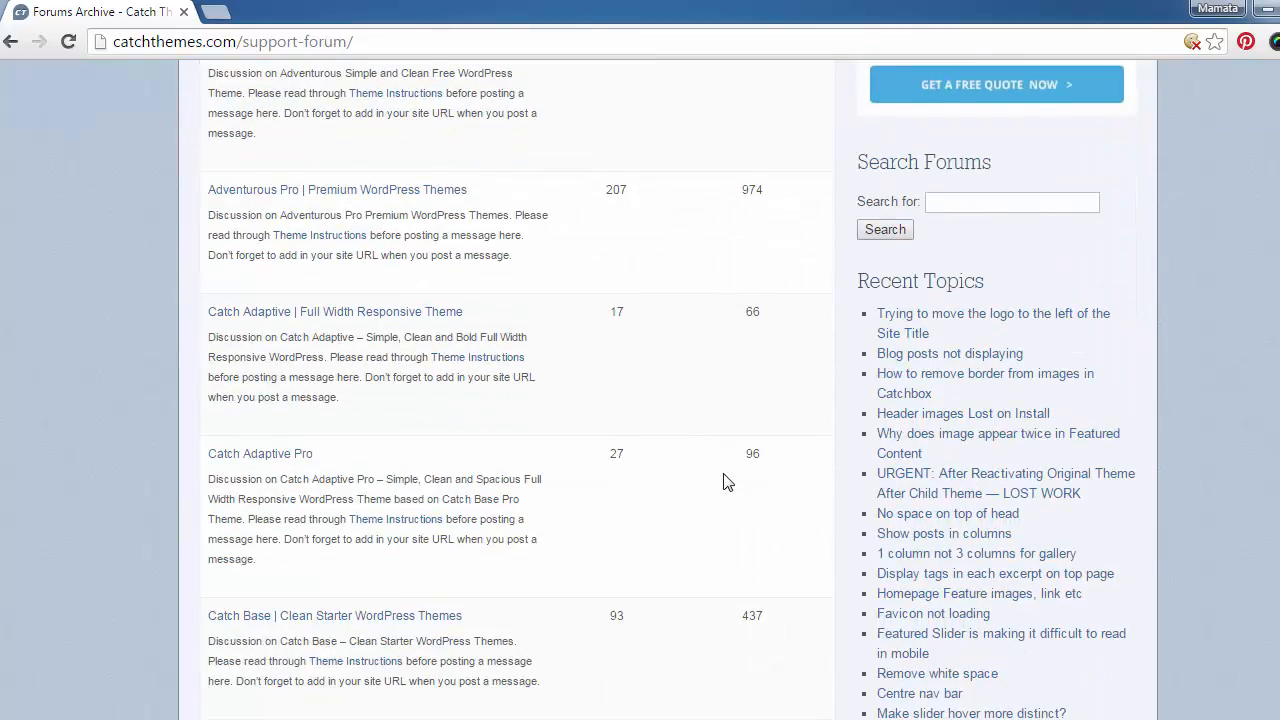
scroll("down", 3)
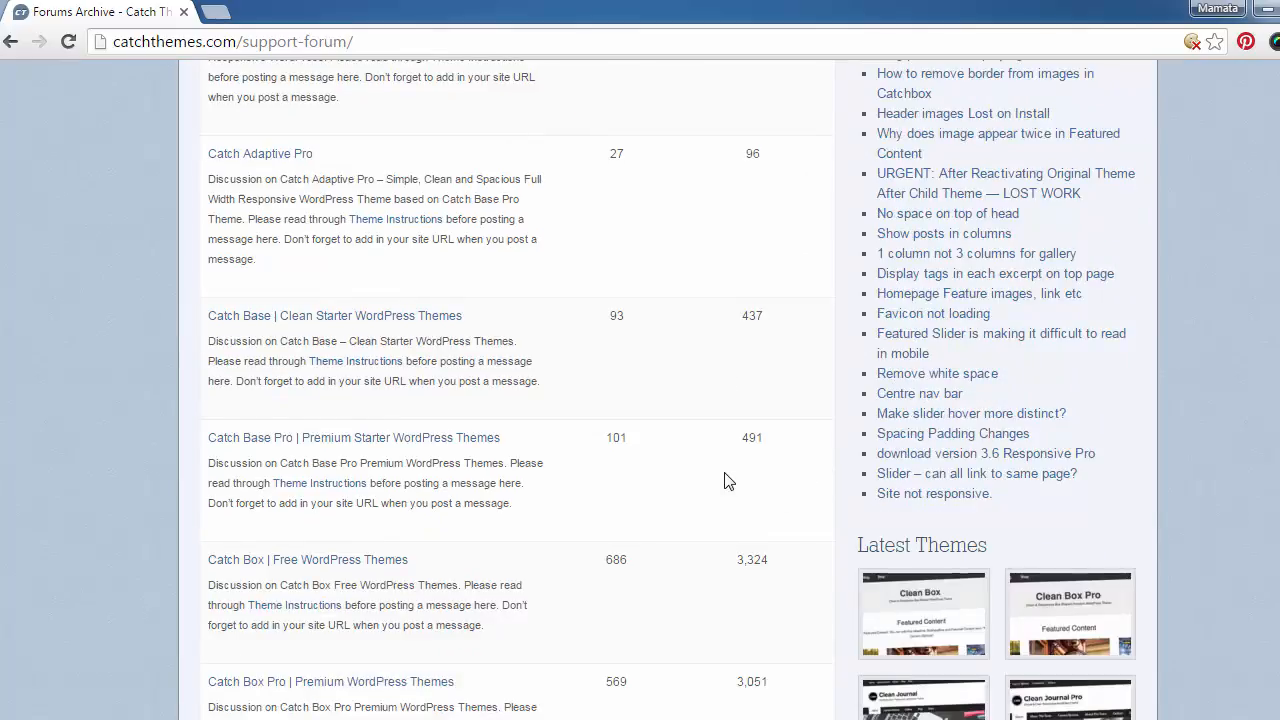
scroll("down", 3)
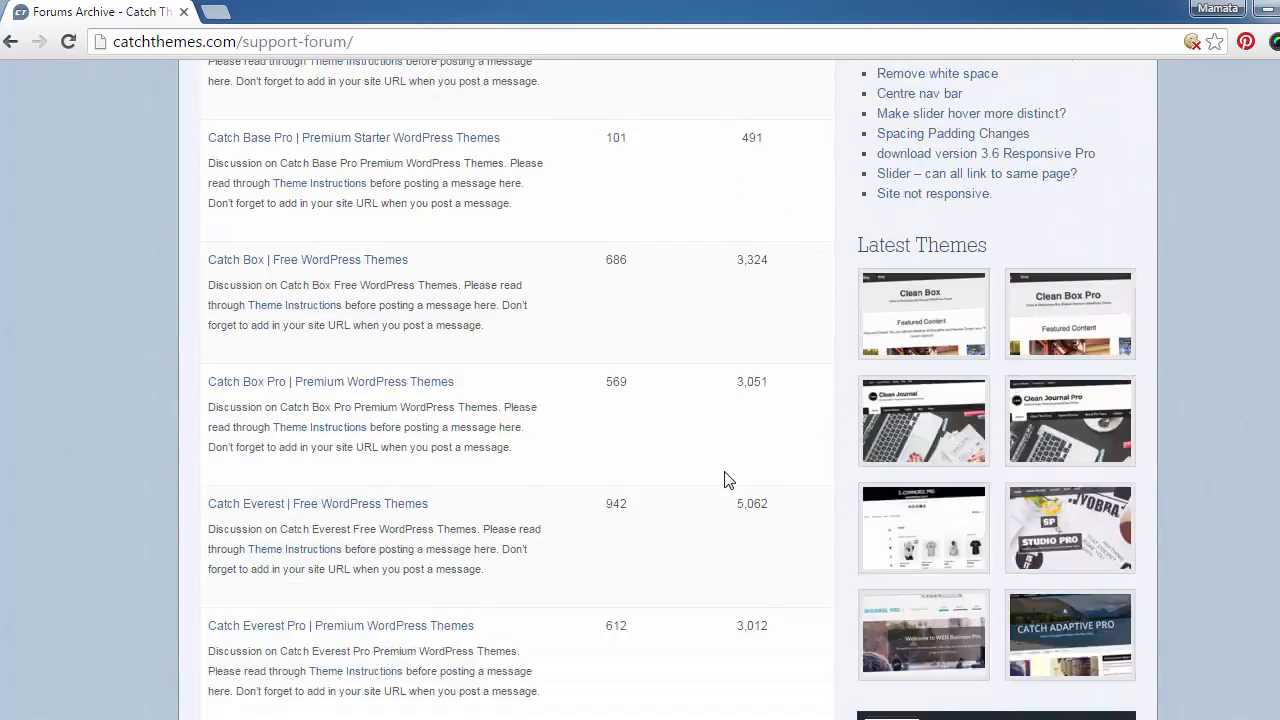
scroll("down", 3)
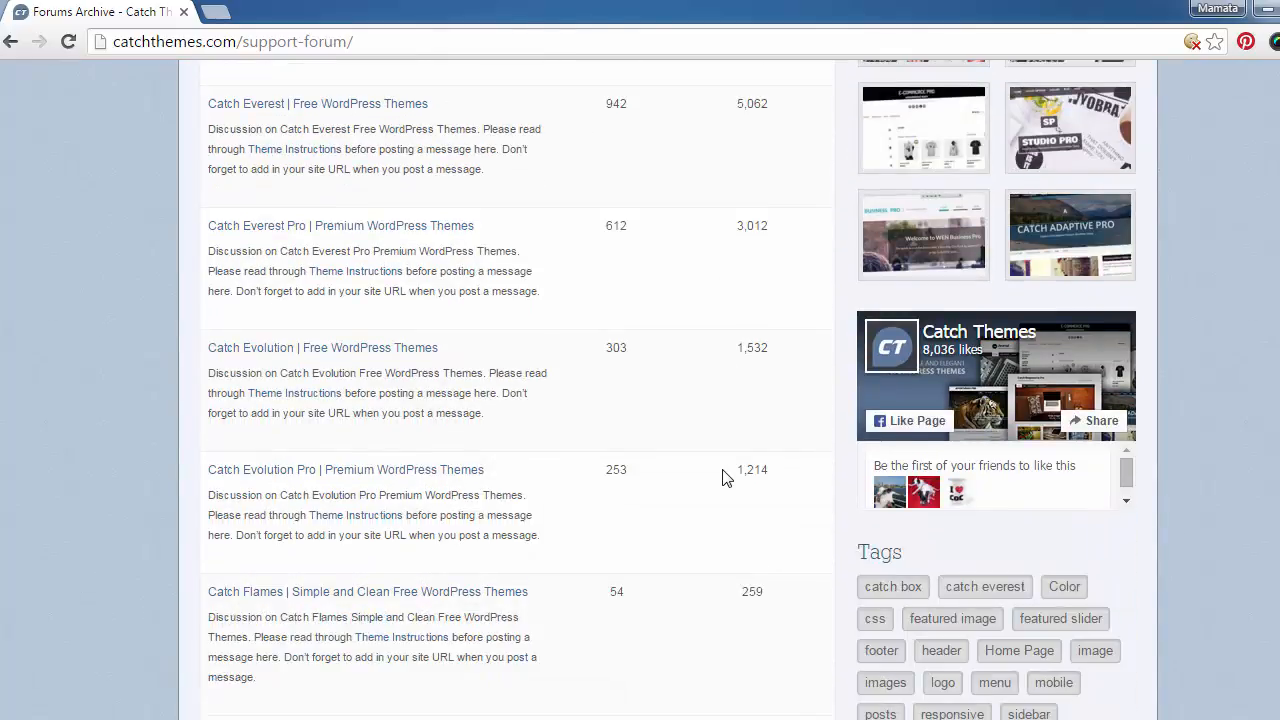
scroll("down", 3)
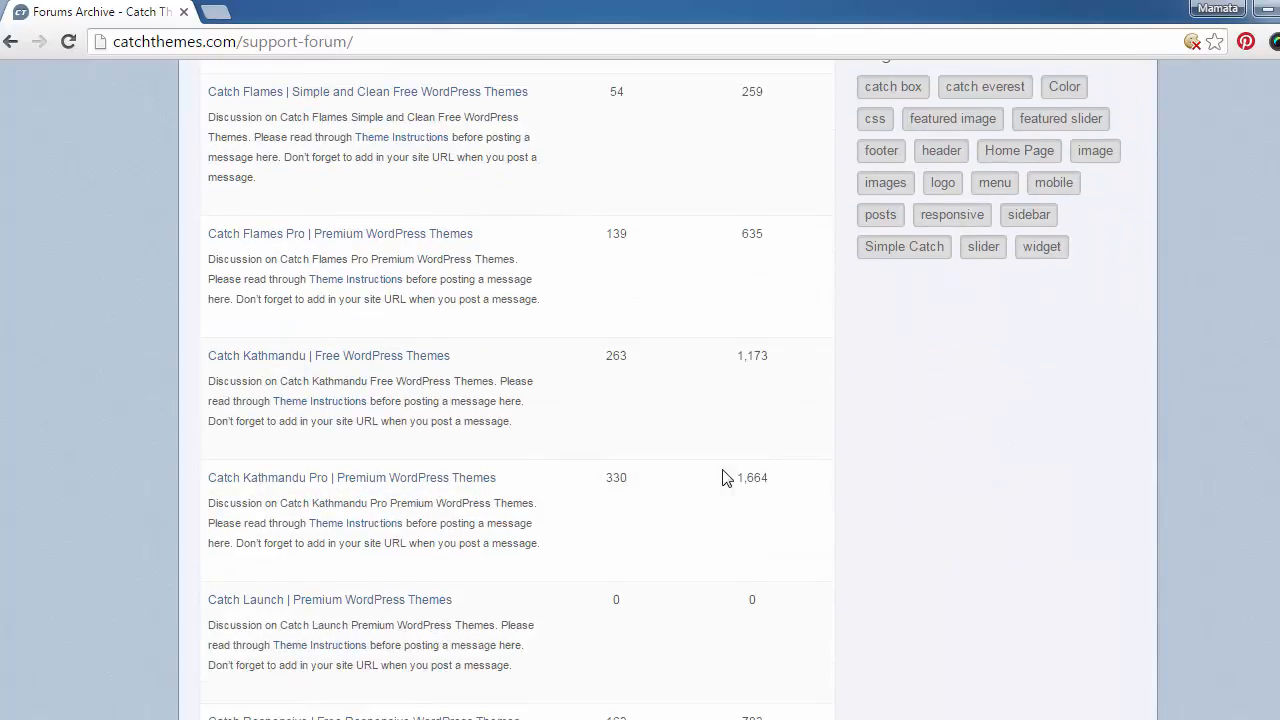
scroll("down", 3)
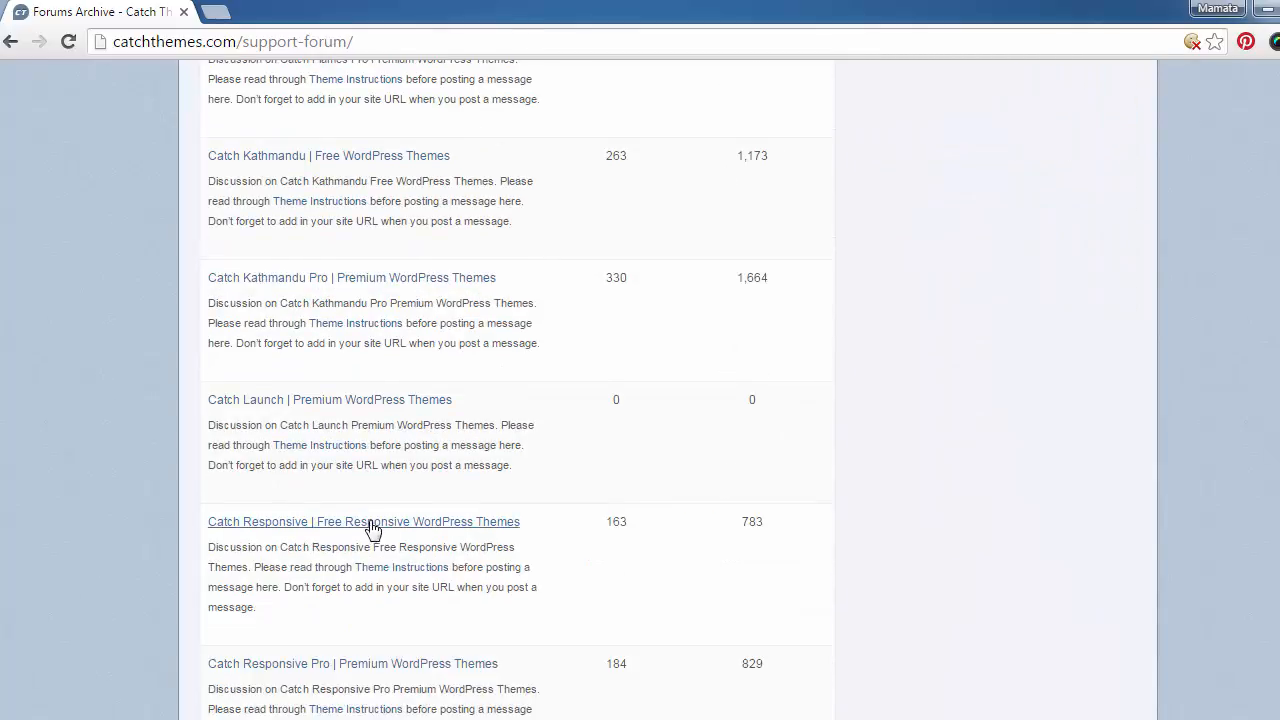
Step: Enter the Catch Responsive free theme forum and reach its Create New Topic form
left_click(364, 520)
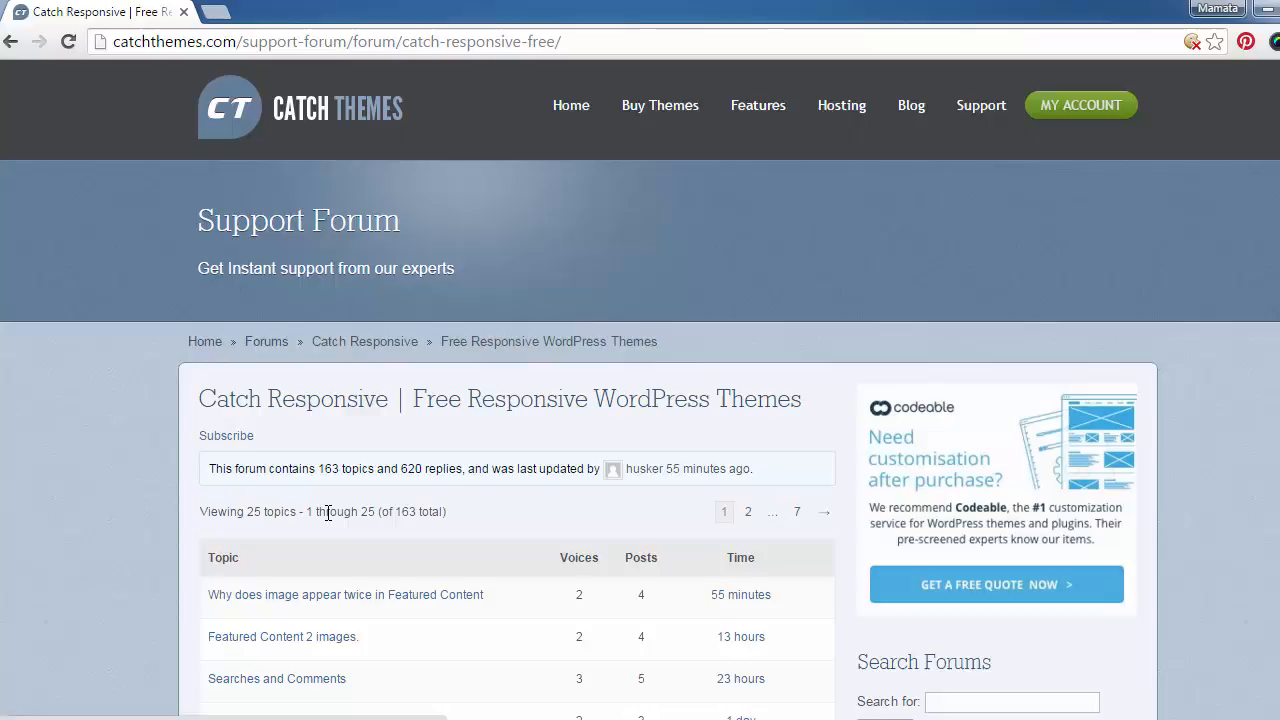
scroll("down", 3)
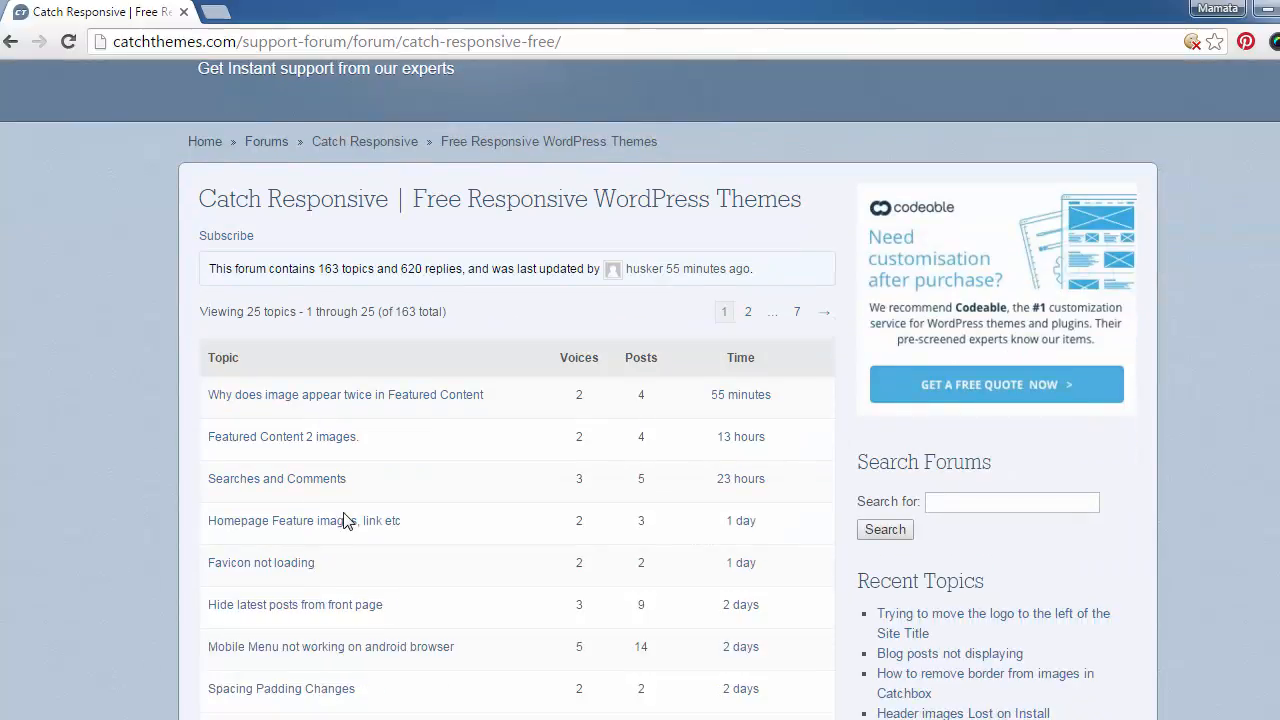
scroll("down", 3)
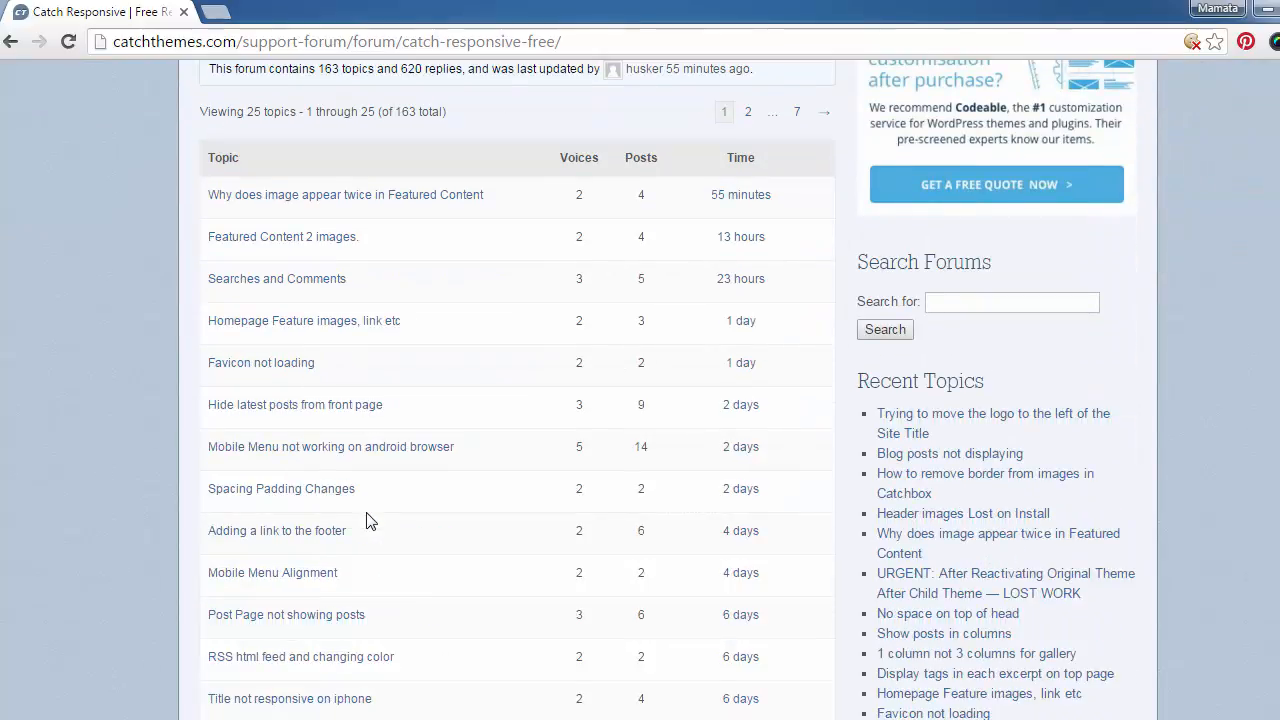
mouse_move(392, 518)
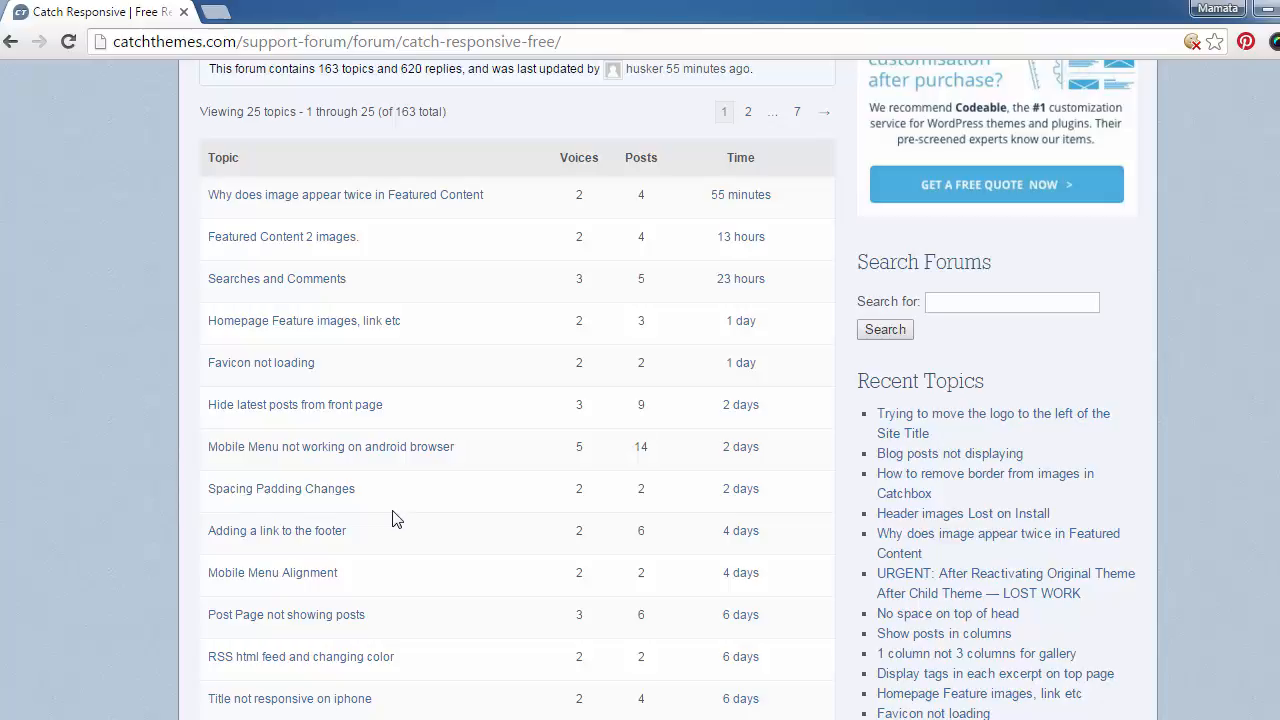
scroll("down", 3)
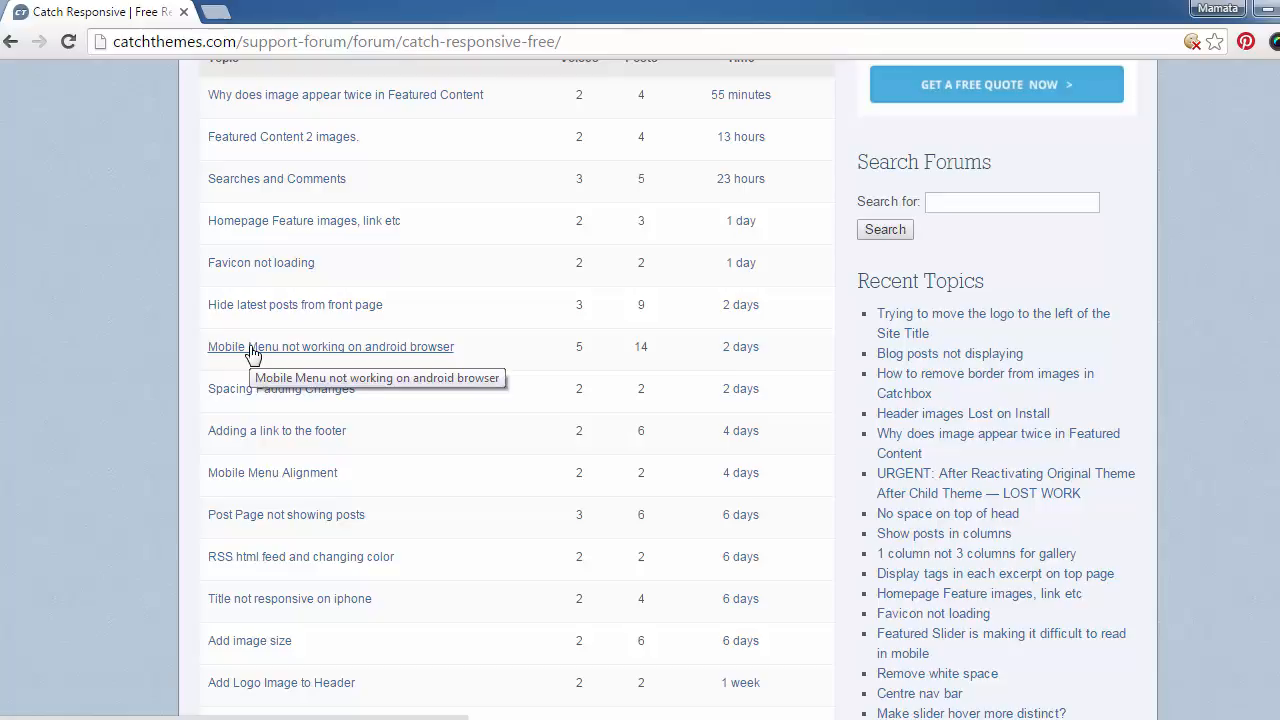
scroll("down", 3)
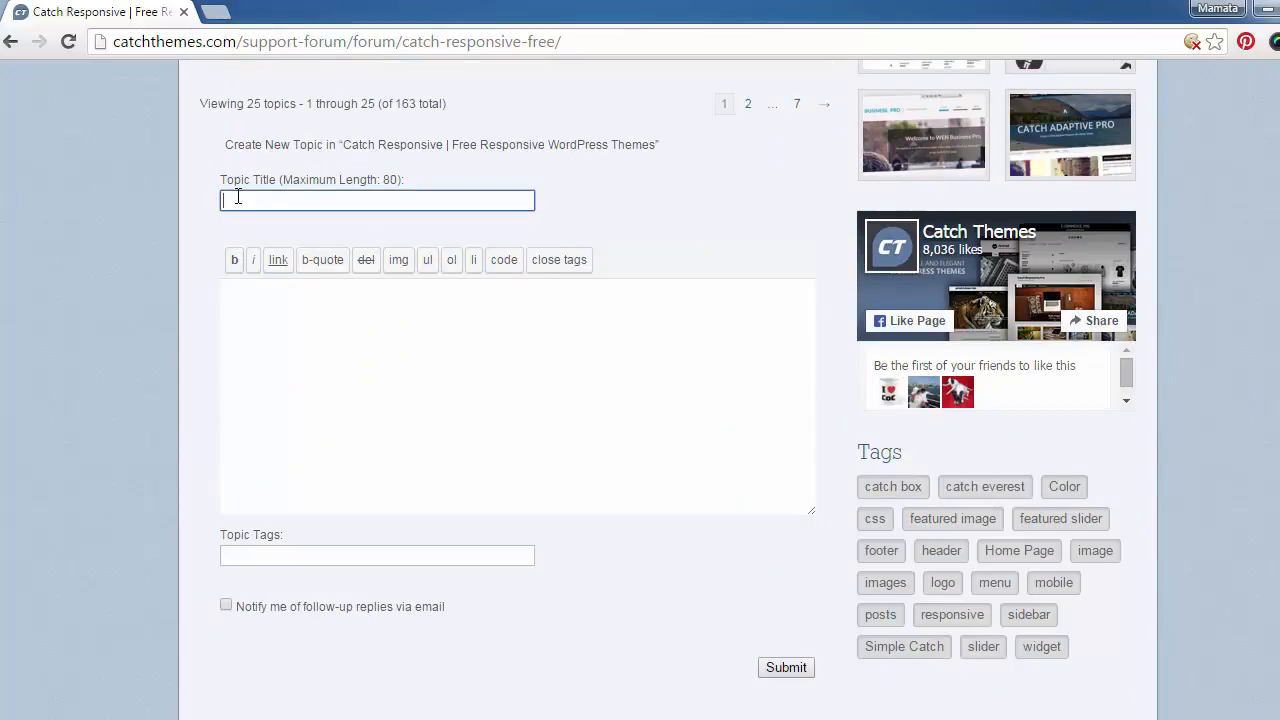
Step: Title the topic 'Some posts not displaying on homepage' and describe the category issue with the nepalbuzz.com example link
type("Some posts not displaying on homepage")
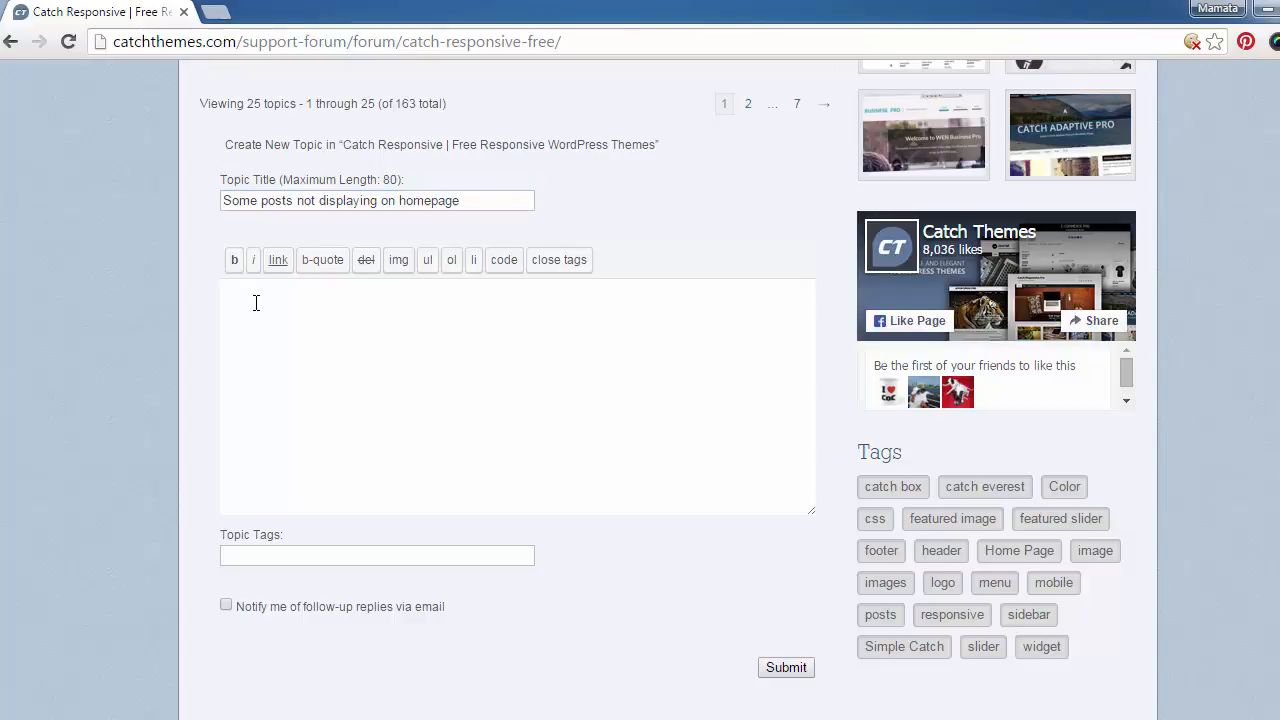
type("I have three categories of content on my site: News, Events, and Interviews. I want all my latest posts to be displayed on the homepage, regardless of the category. Currently, only posts categorized as \"News\" are showing on the homepage. I have tried deleting all categories and creating them again, but the problem persists. Can you help?")
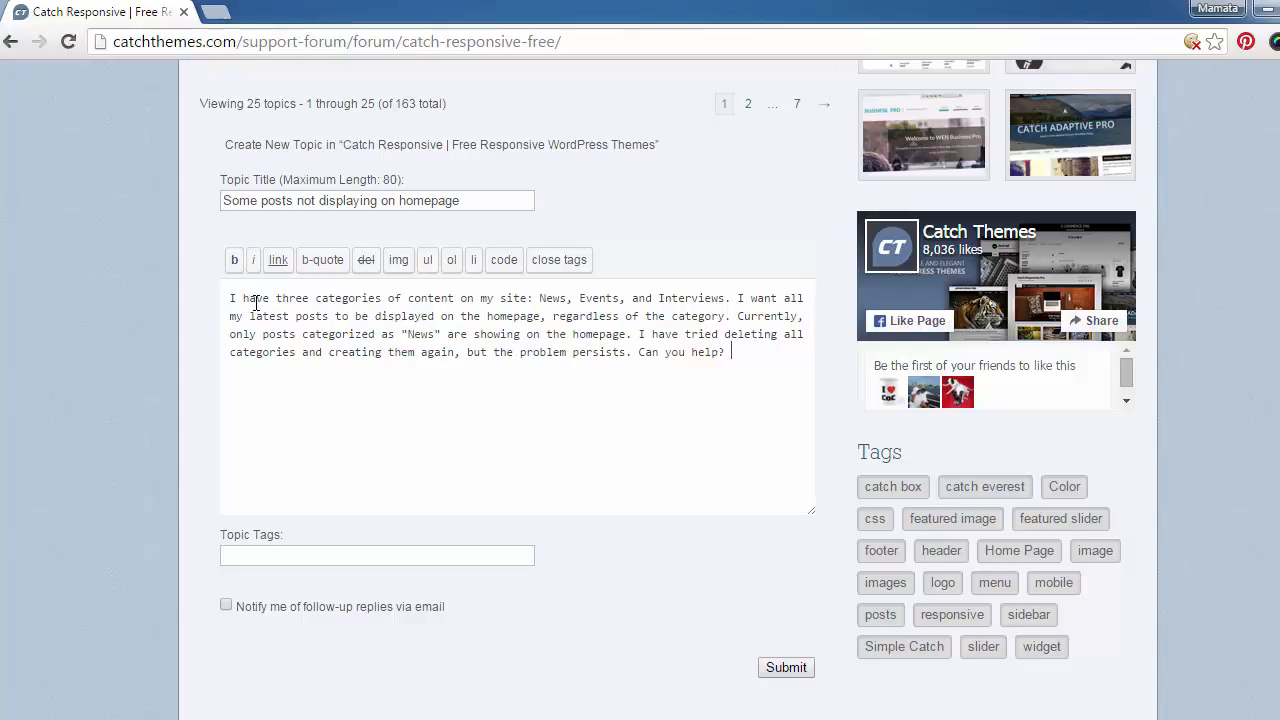
type("See exapml")
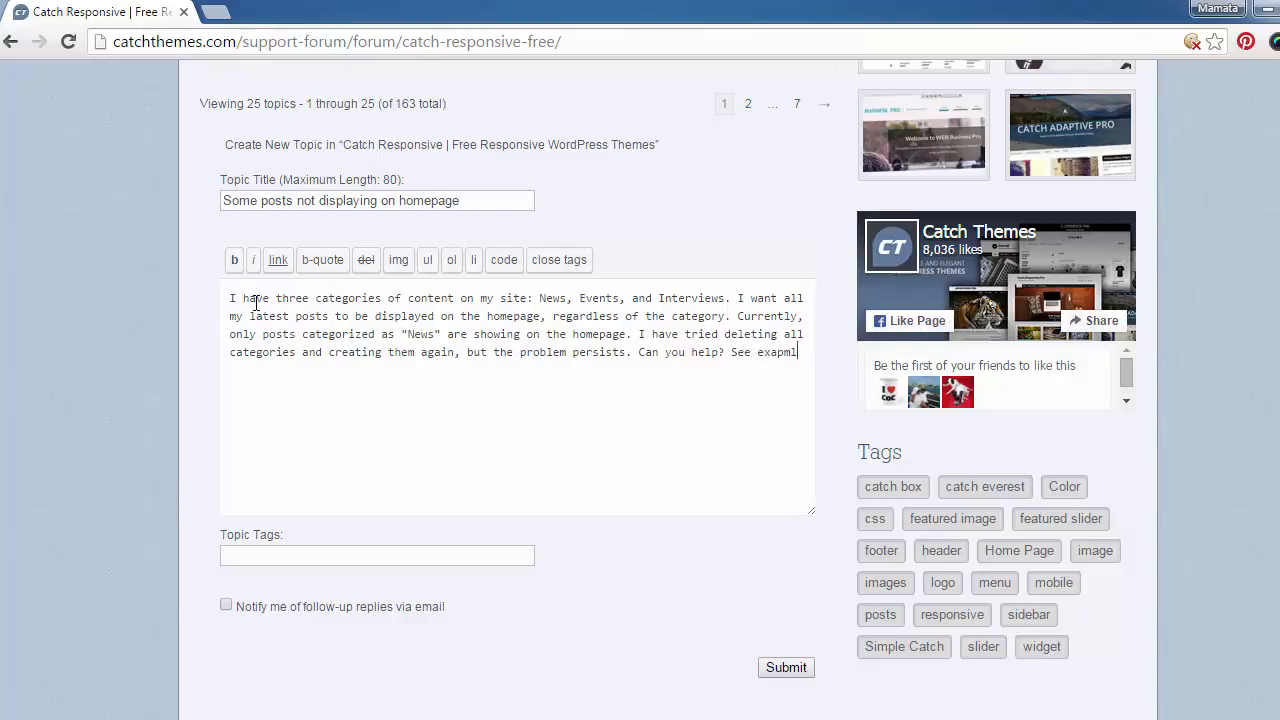
type("e:")
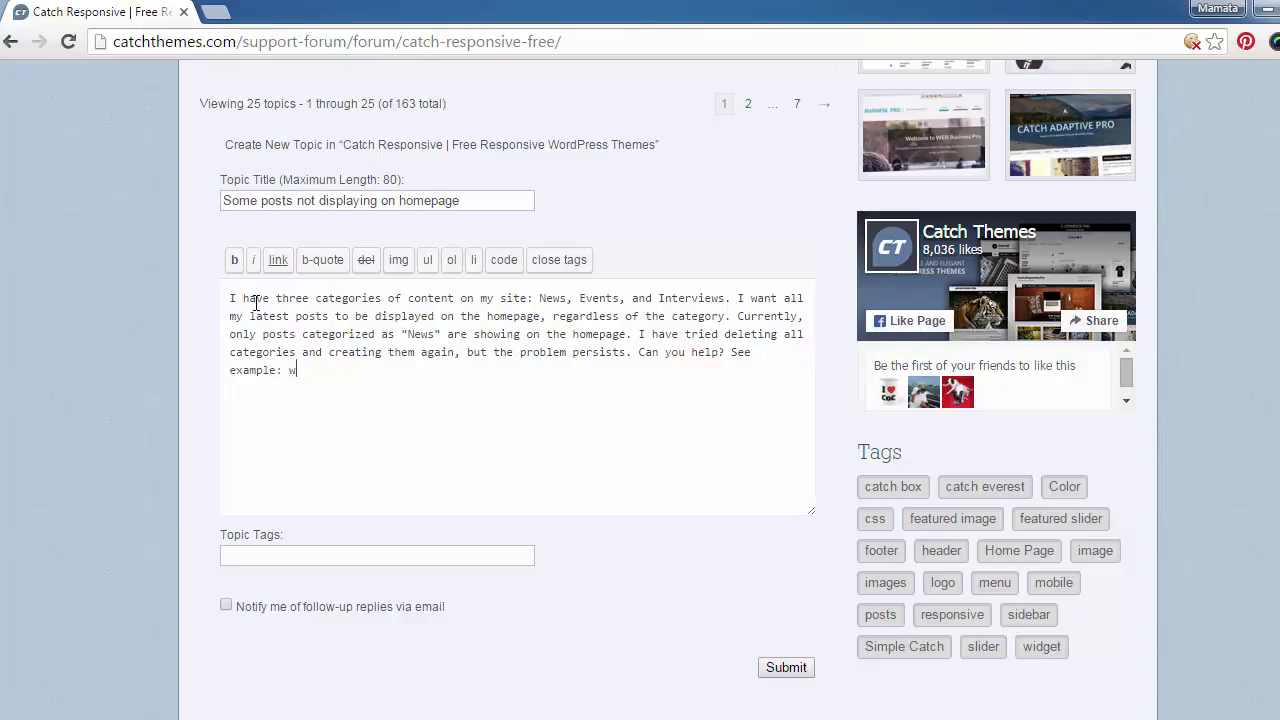
type("ww.nepalbuz")
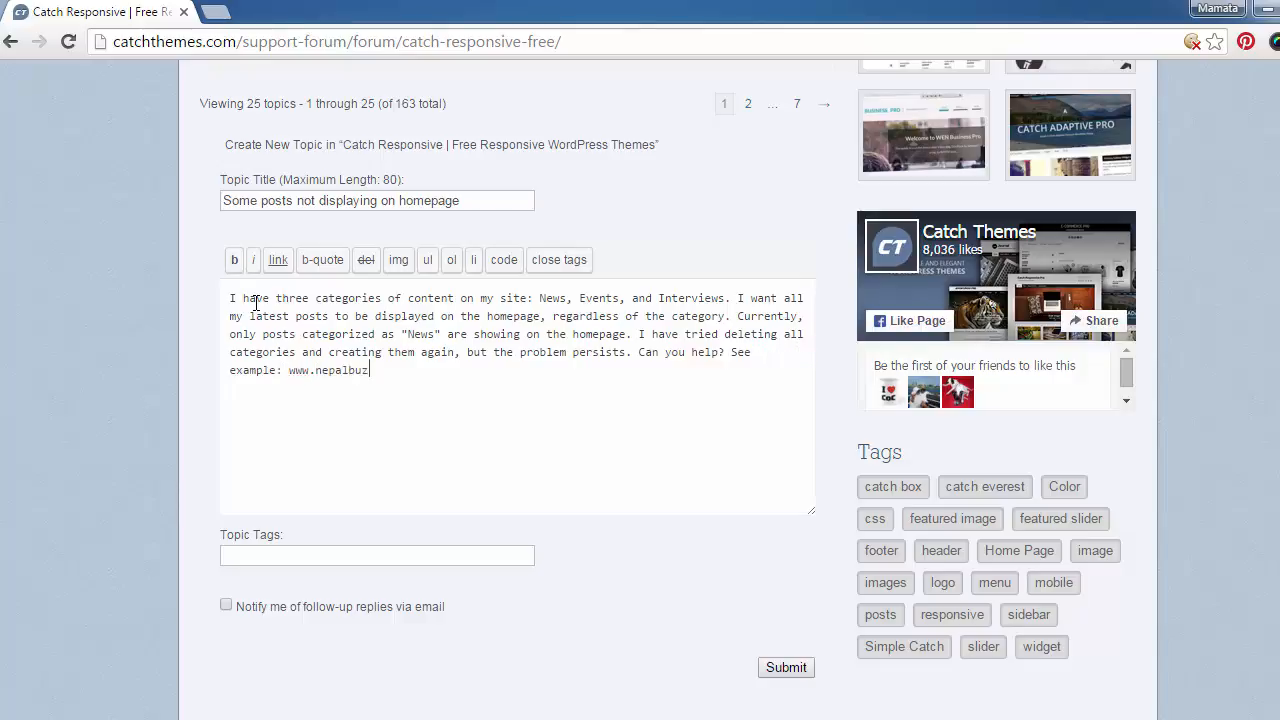
type("z.com")
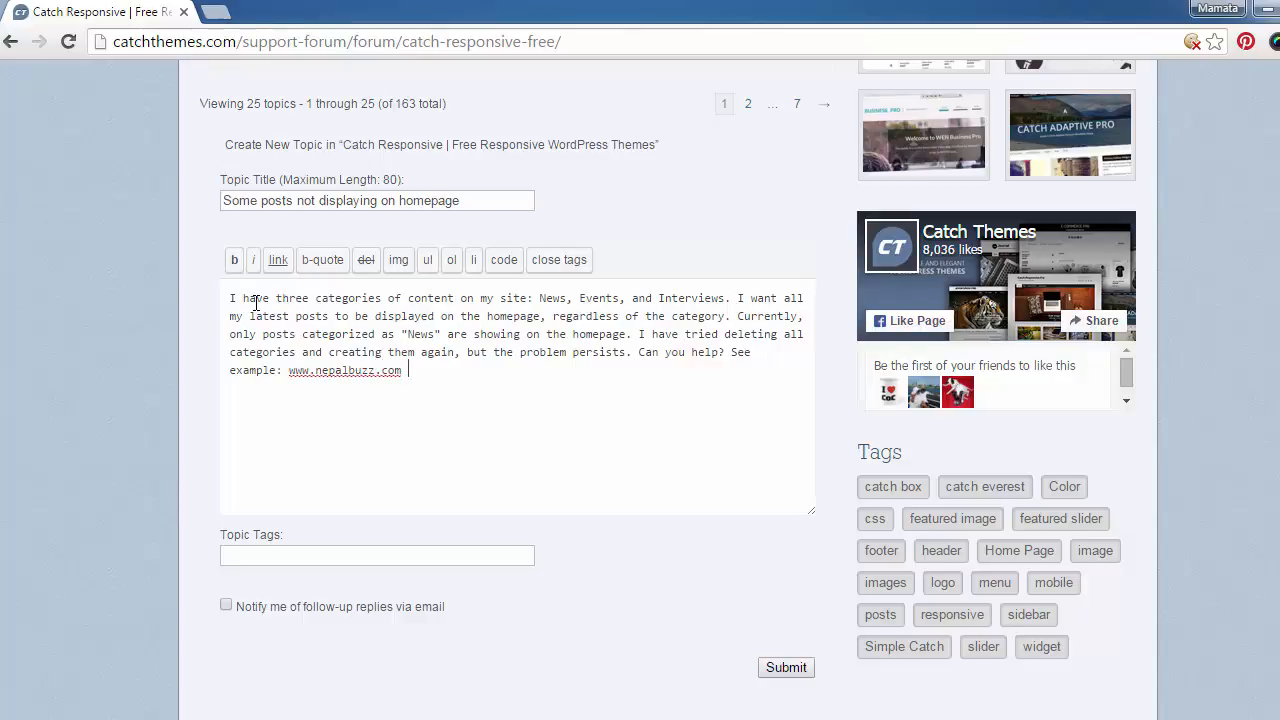
left_click(376, 556)
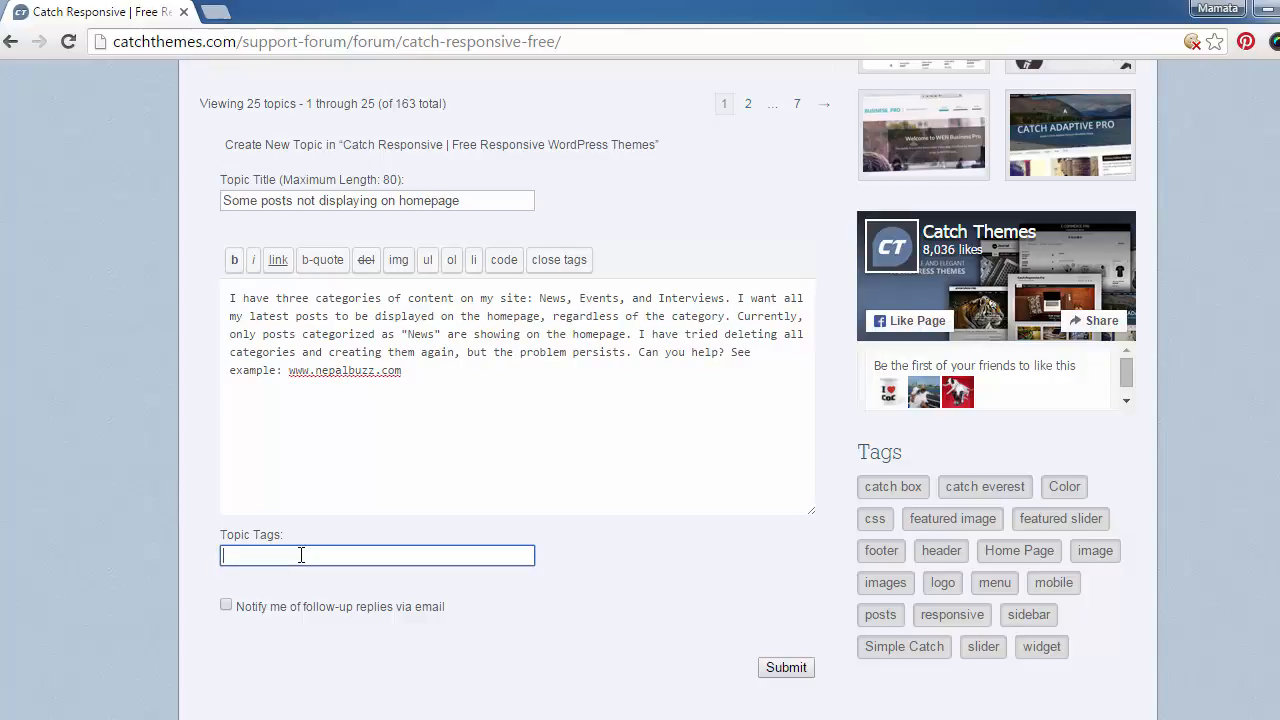
Step: Tag the topic 'homepage, category, tags, catch responsive'
type("homepage")
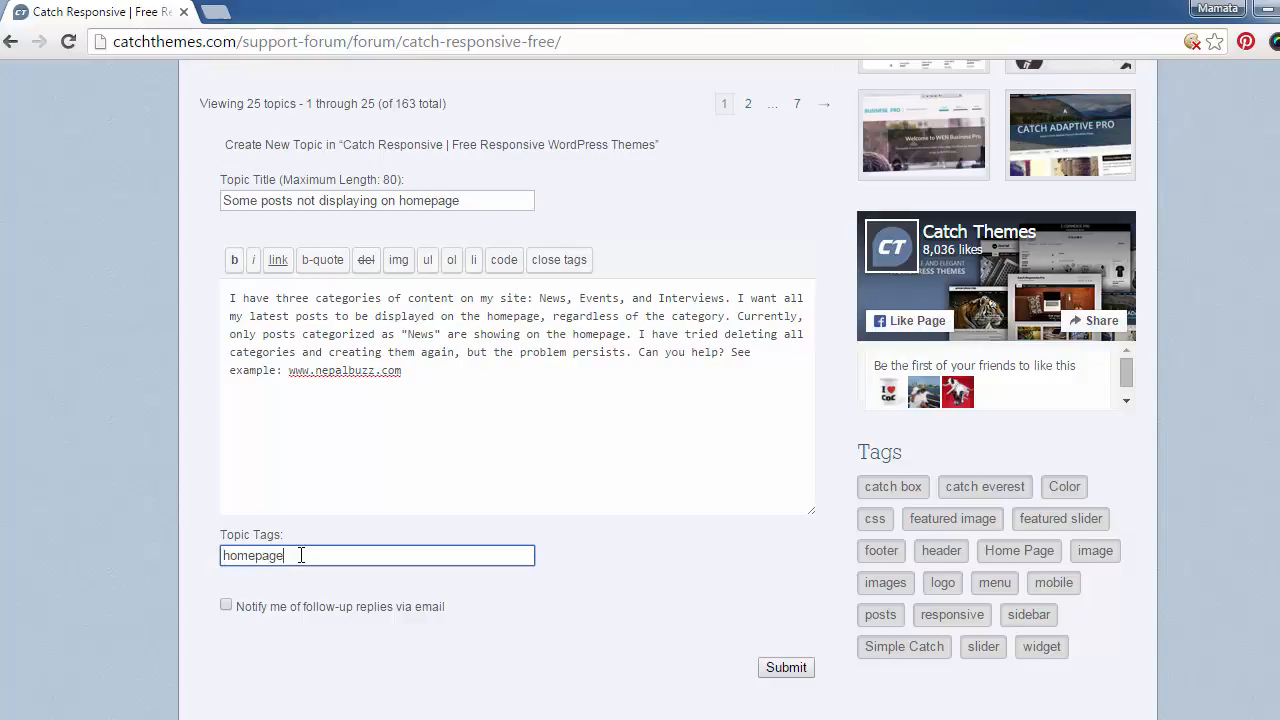
type(", ca")
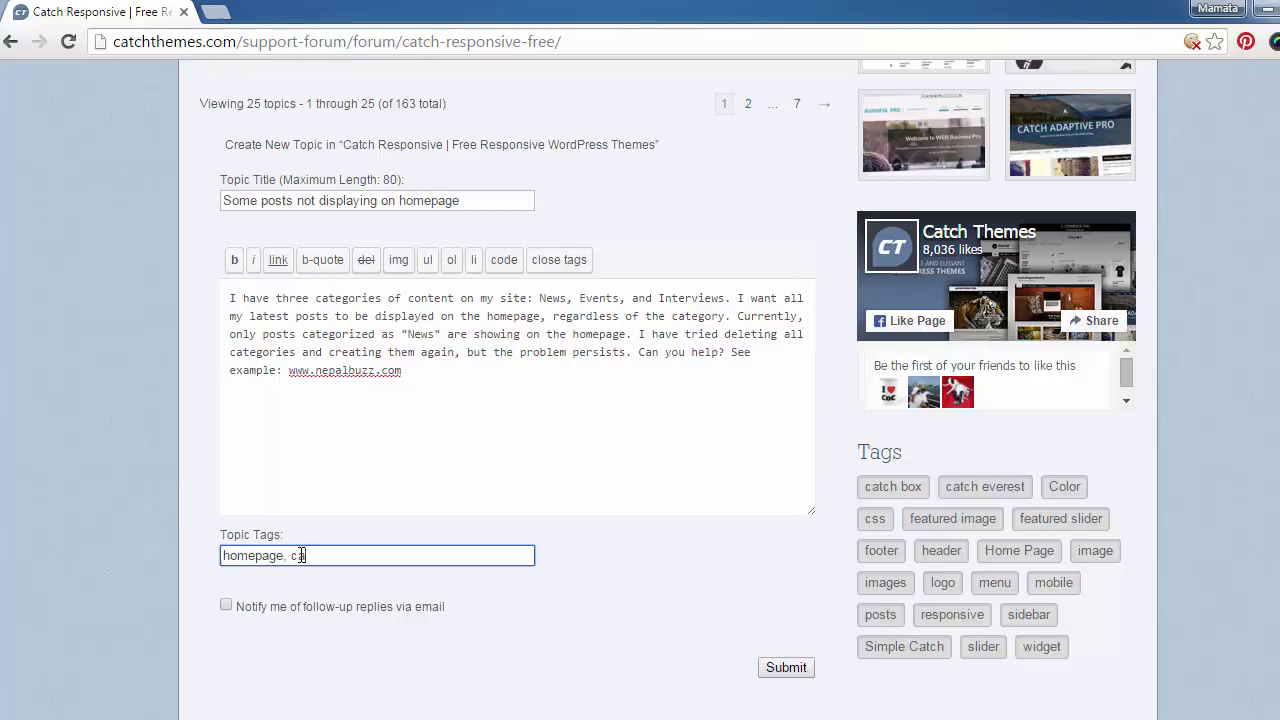
type("tegory")
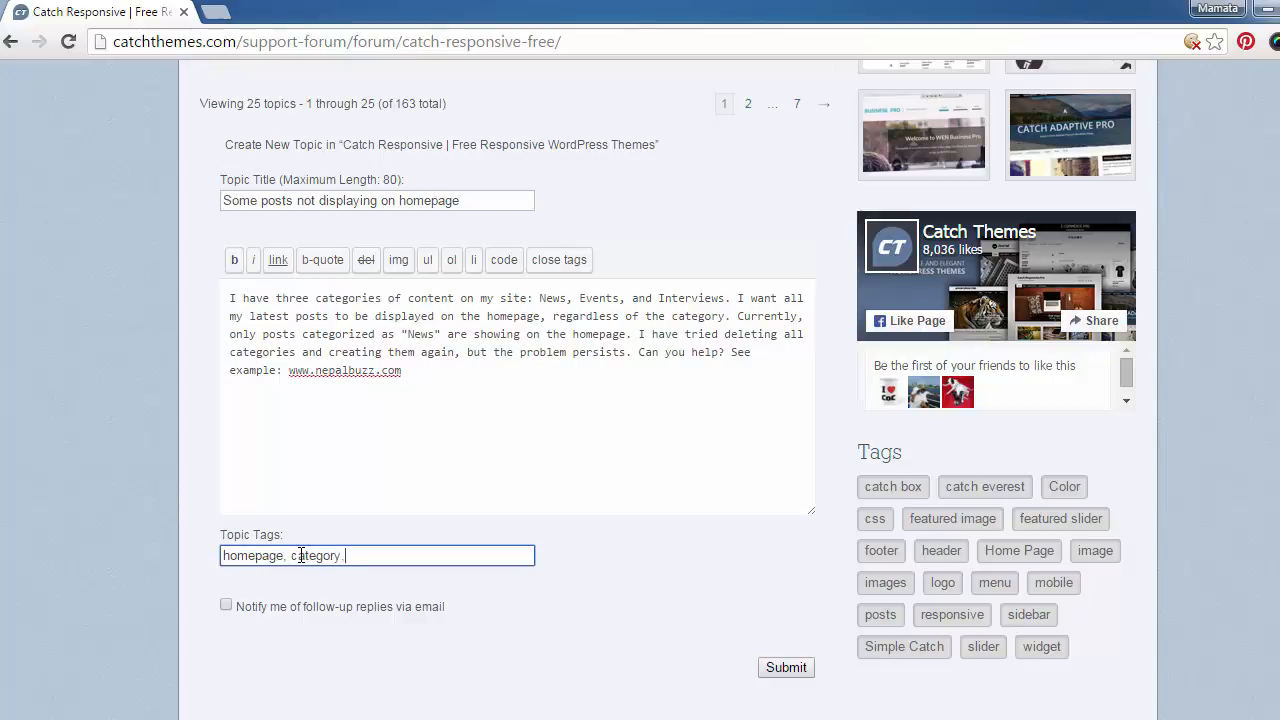
type("tags,")
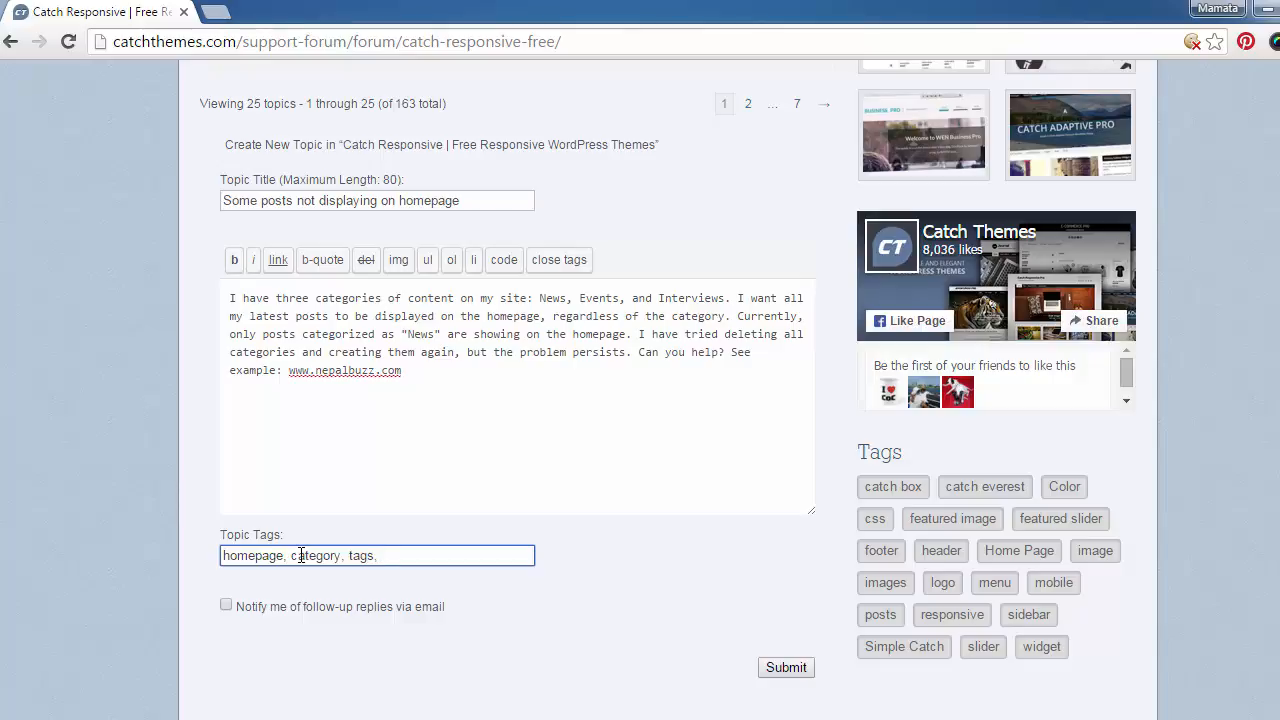
type("catch respon")
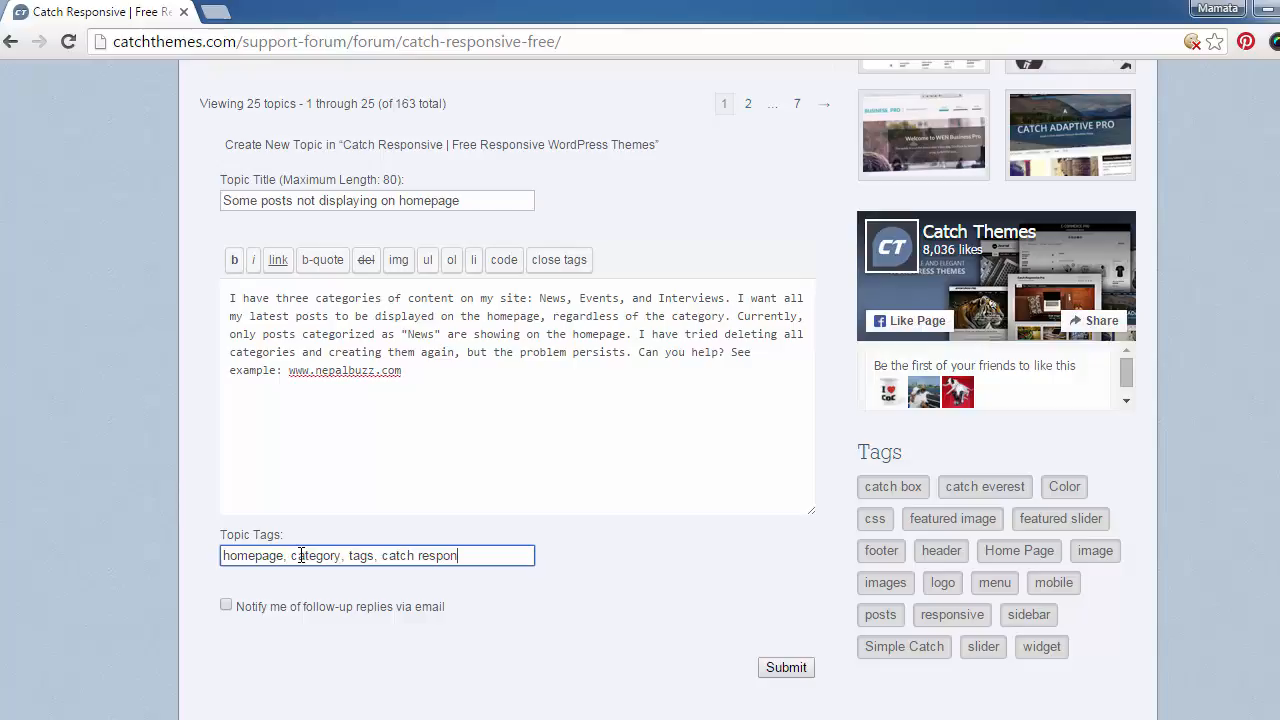
type("sive")
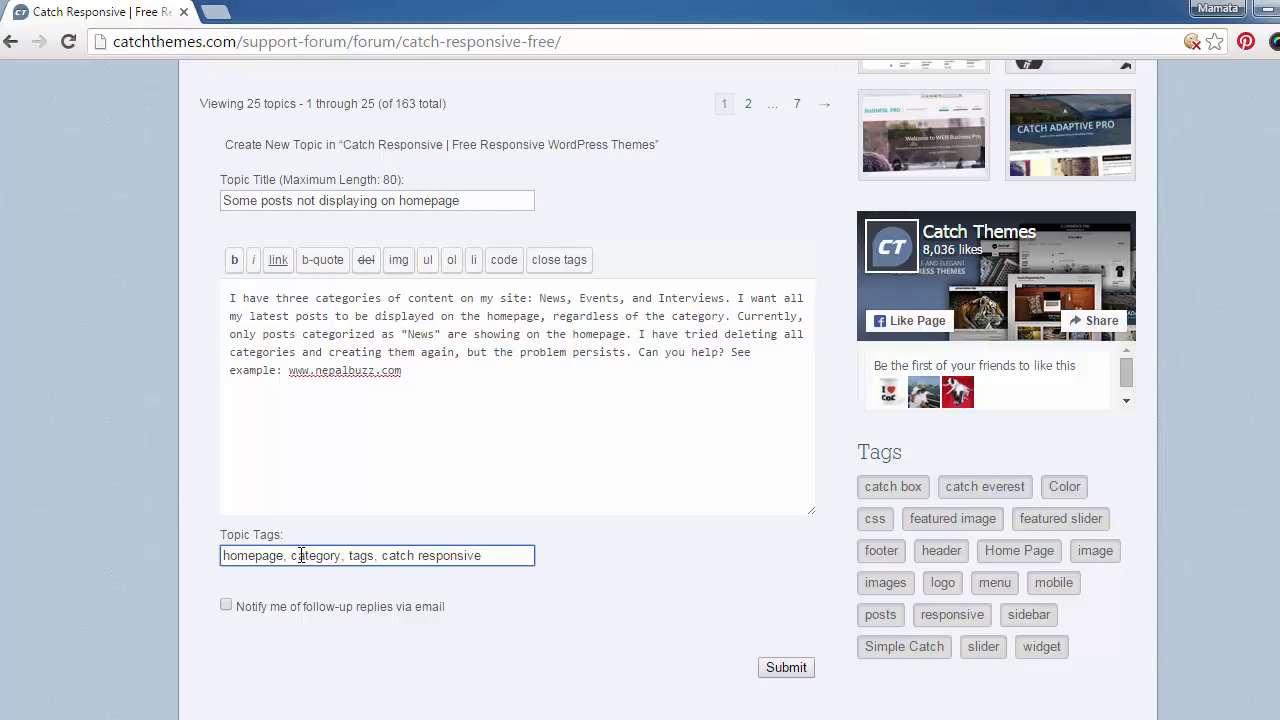
Step: Enable 'Notify me of follow-up replies via email' for the topic
scroll("down", 3)
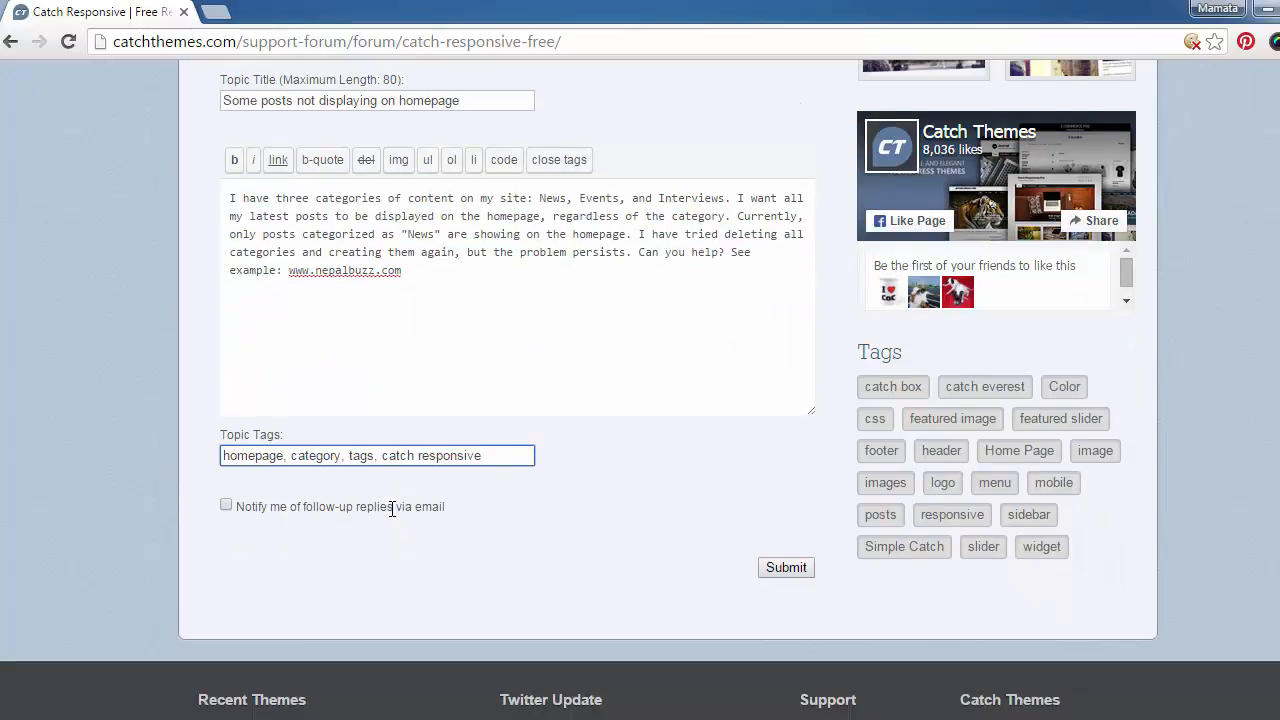
mouse_move(208, 556)
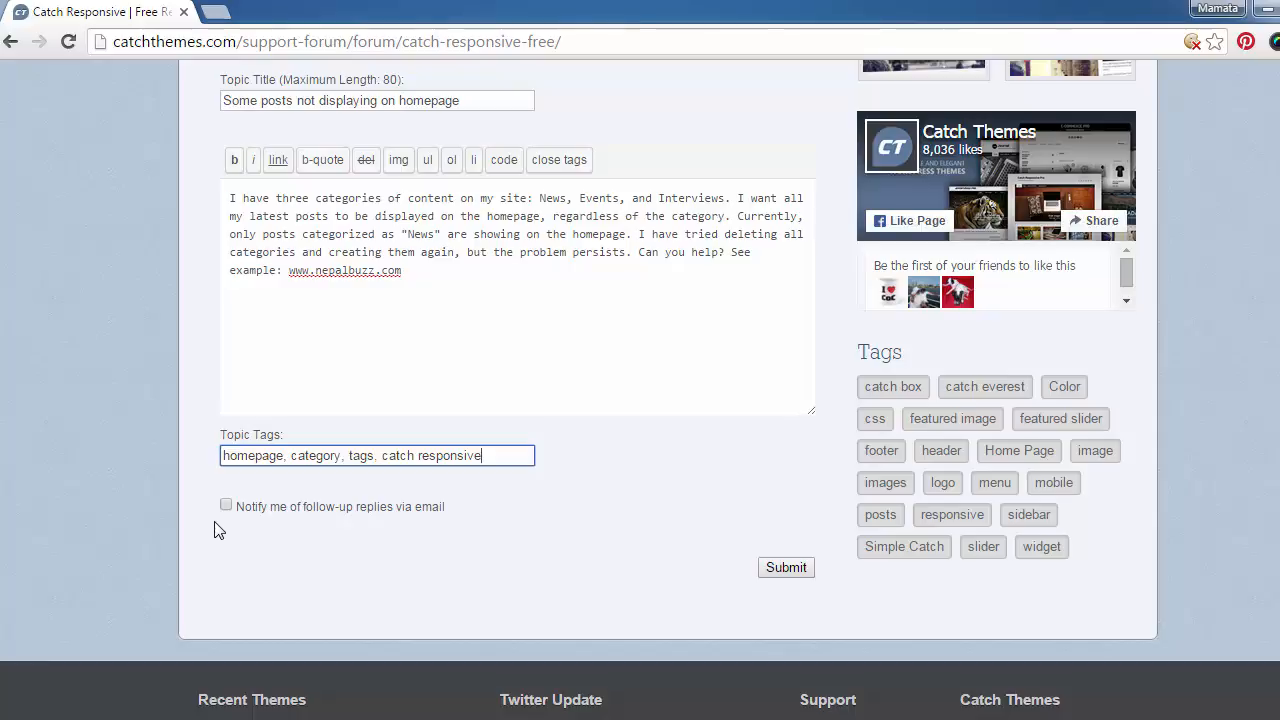
left_click(226, 506)
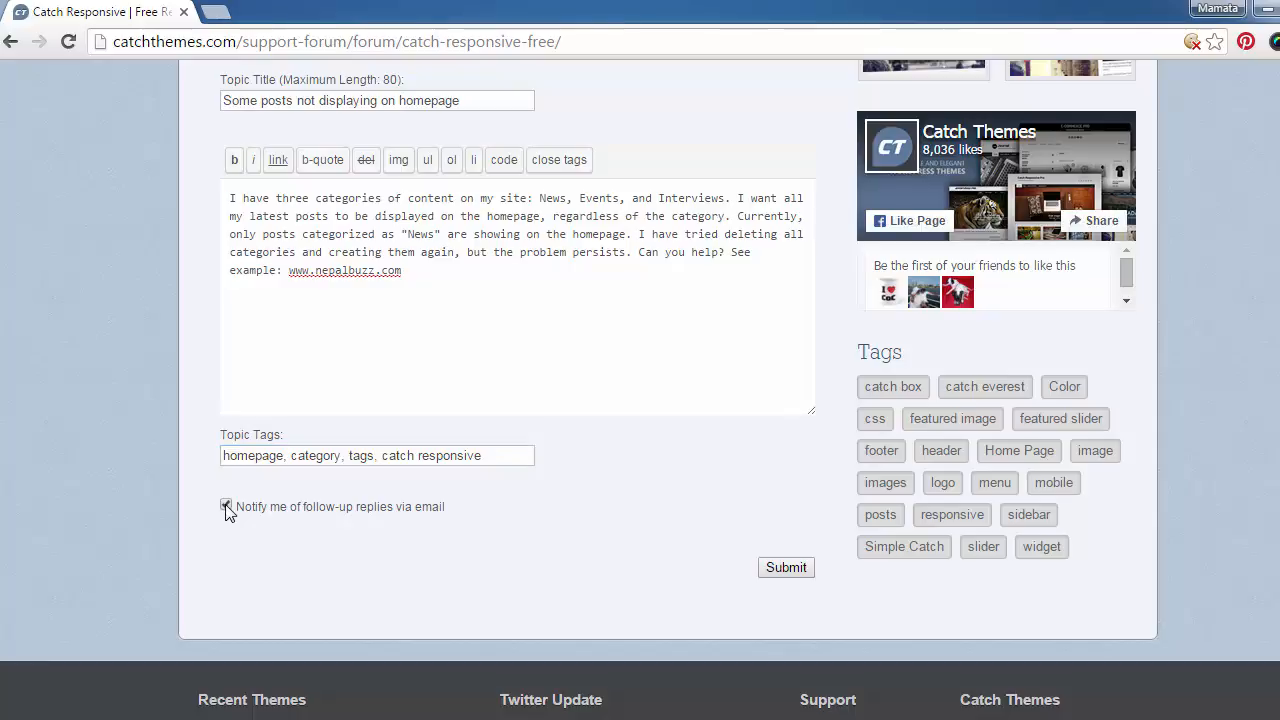
left_click(226, 504)
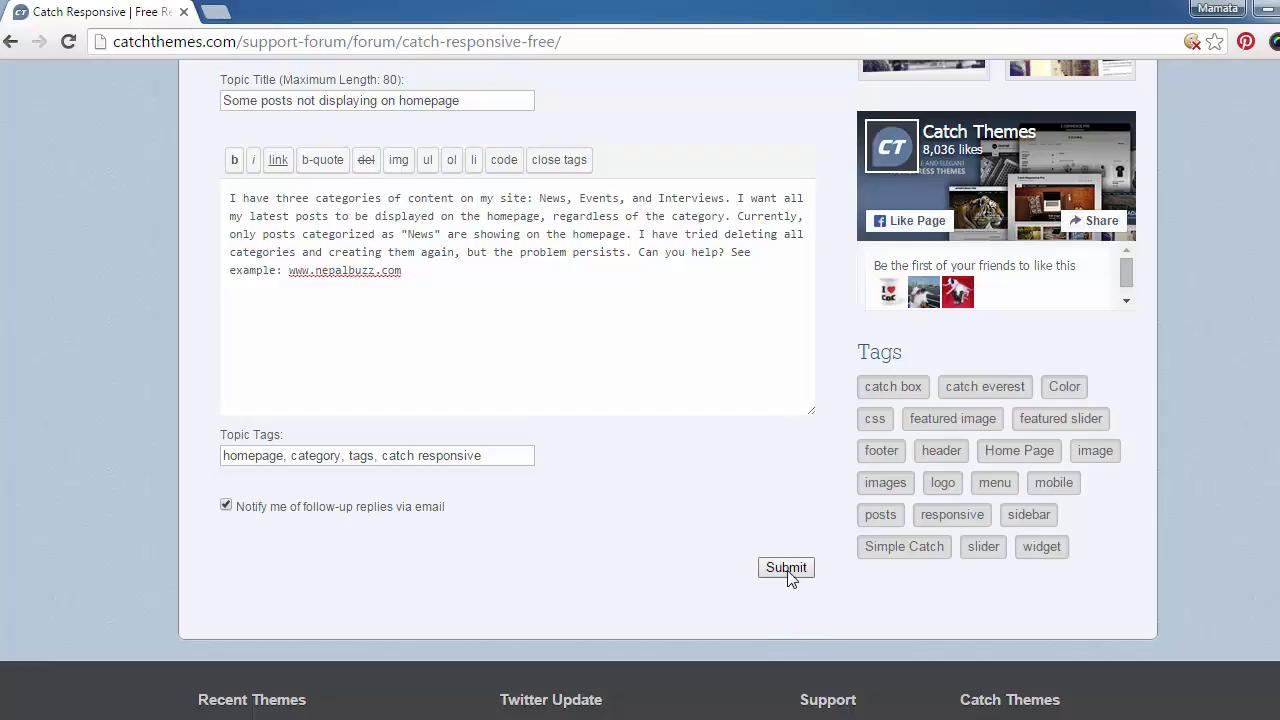
Step: Submit the topic so it is published in the forum with its tags and post
left_click(784, 568)
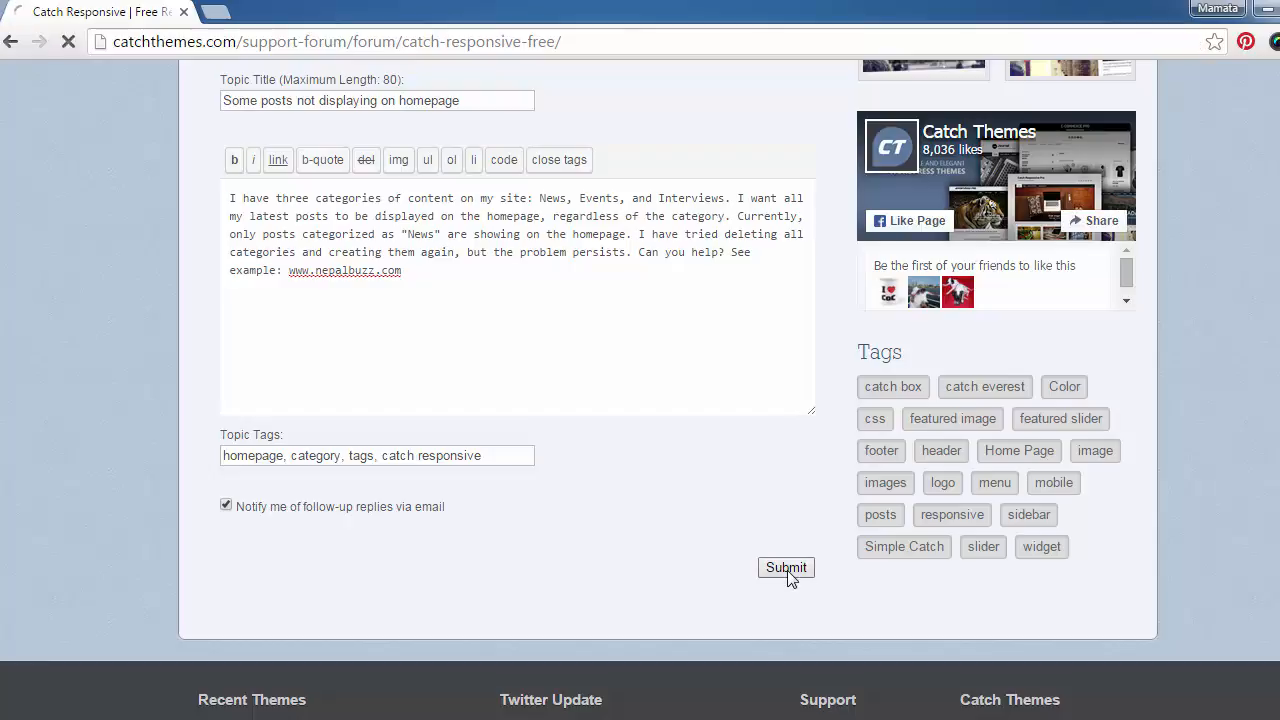
left_click(784, 568)
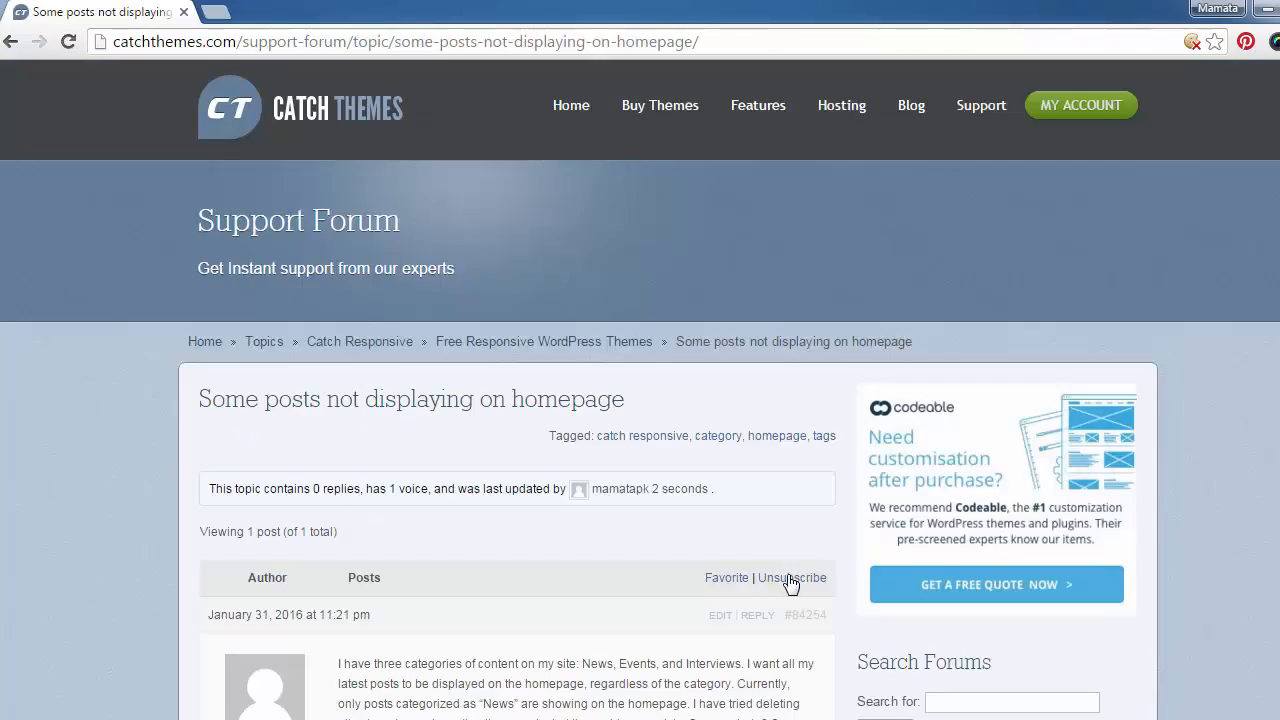
scroll("down", 3)
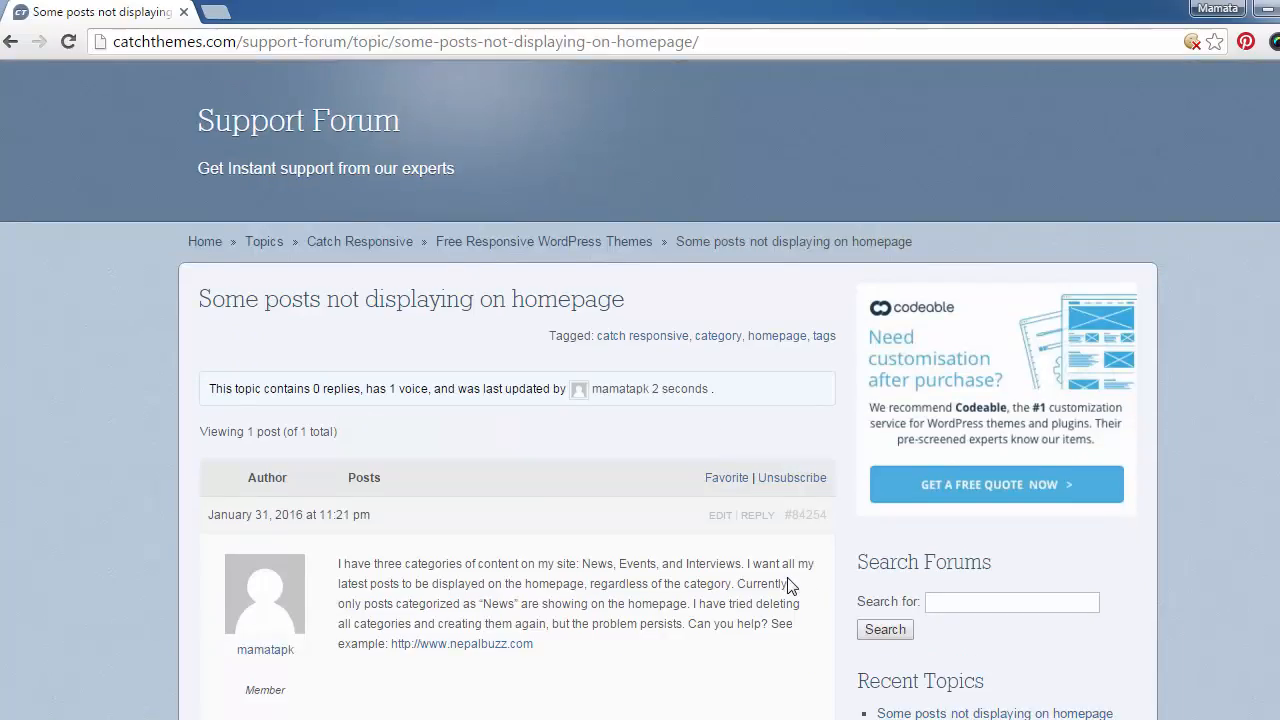